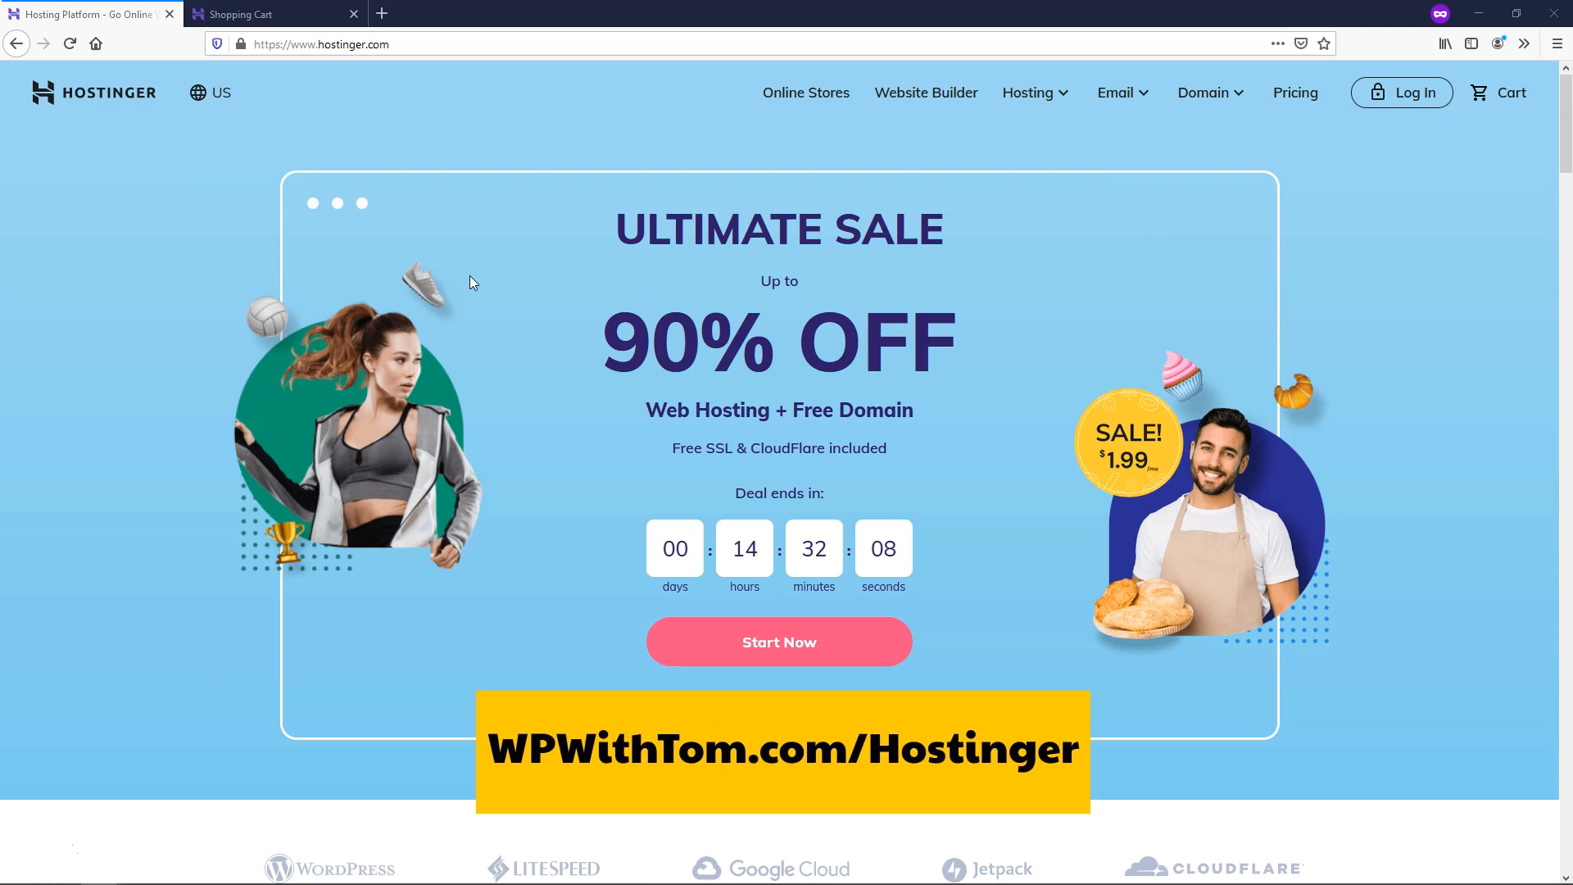
- Enter coupon WPWITHTOM on the Single Shared Hosting 48-month order, cutting the total to $42.72
left_click(777, 641)
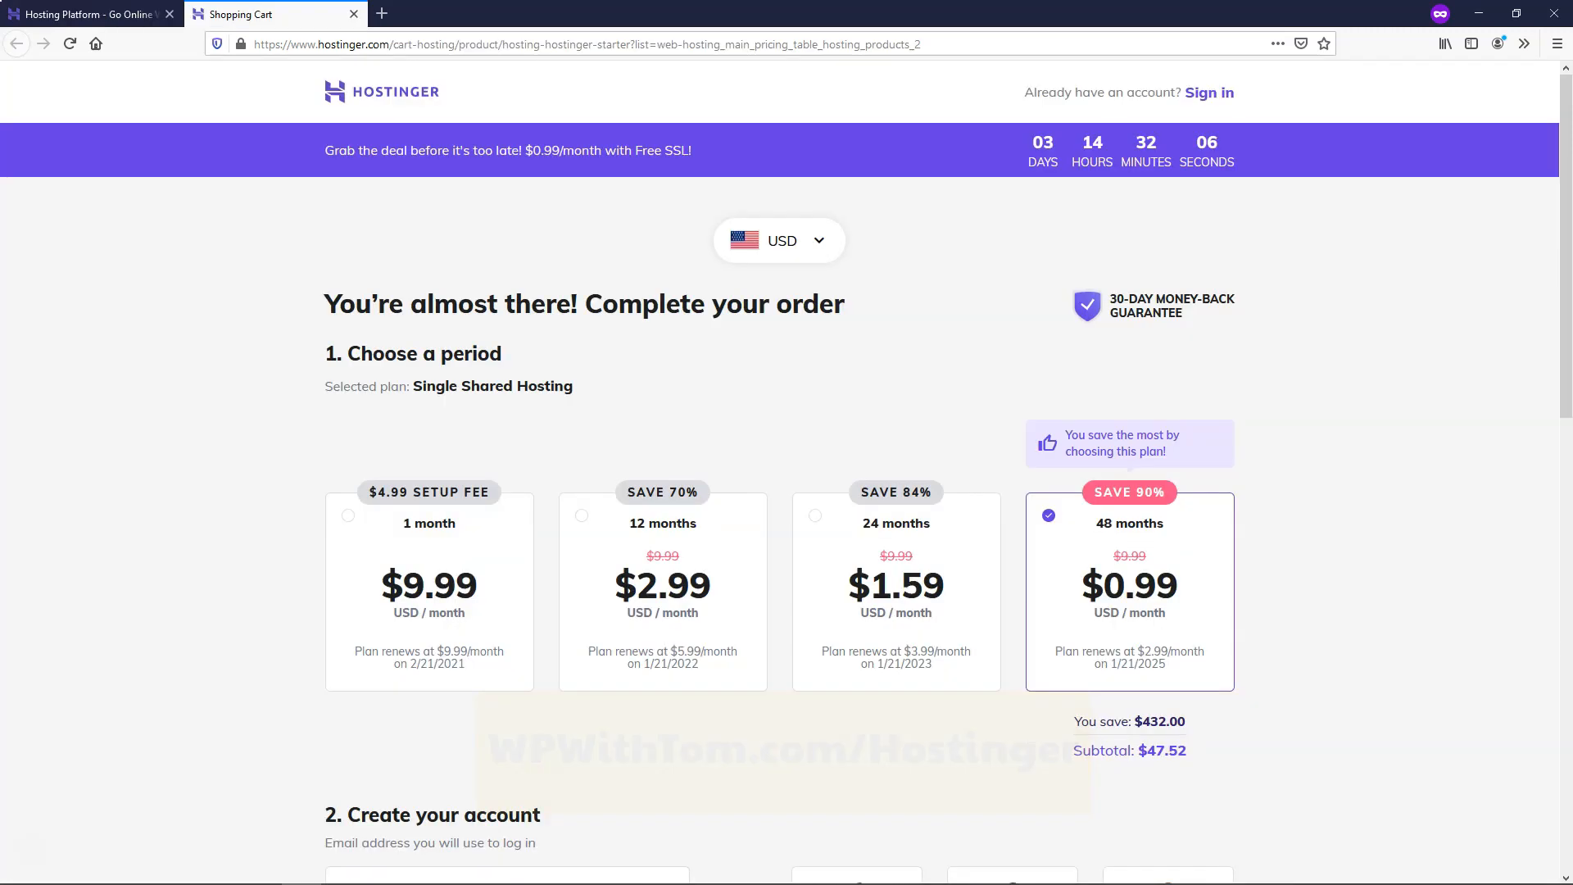
scroll("down", 3)
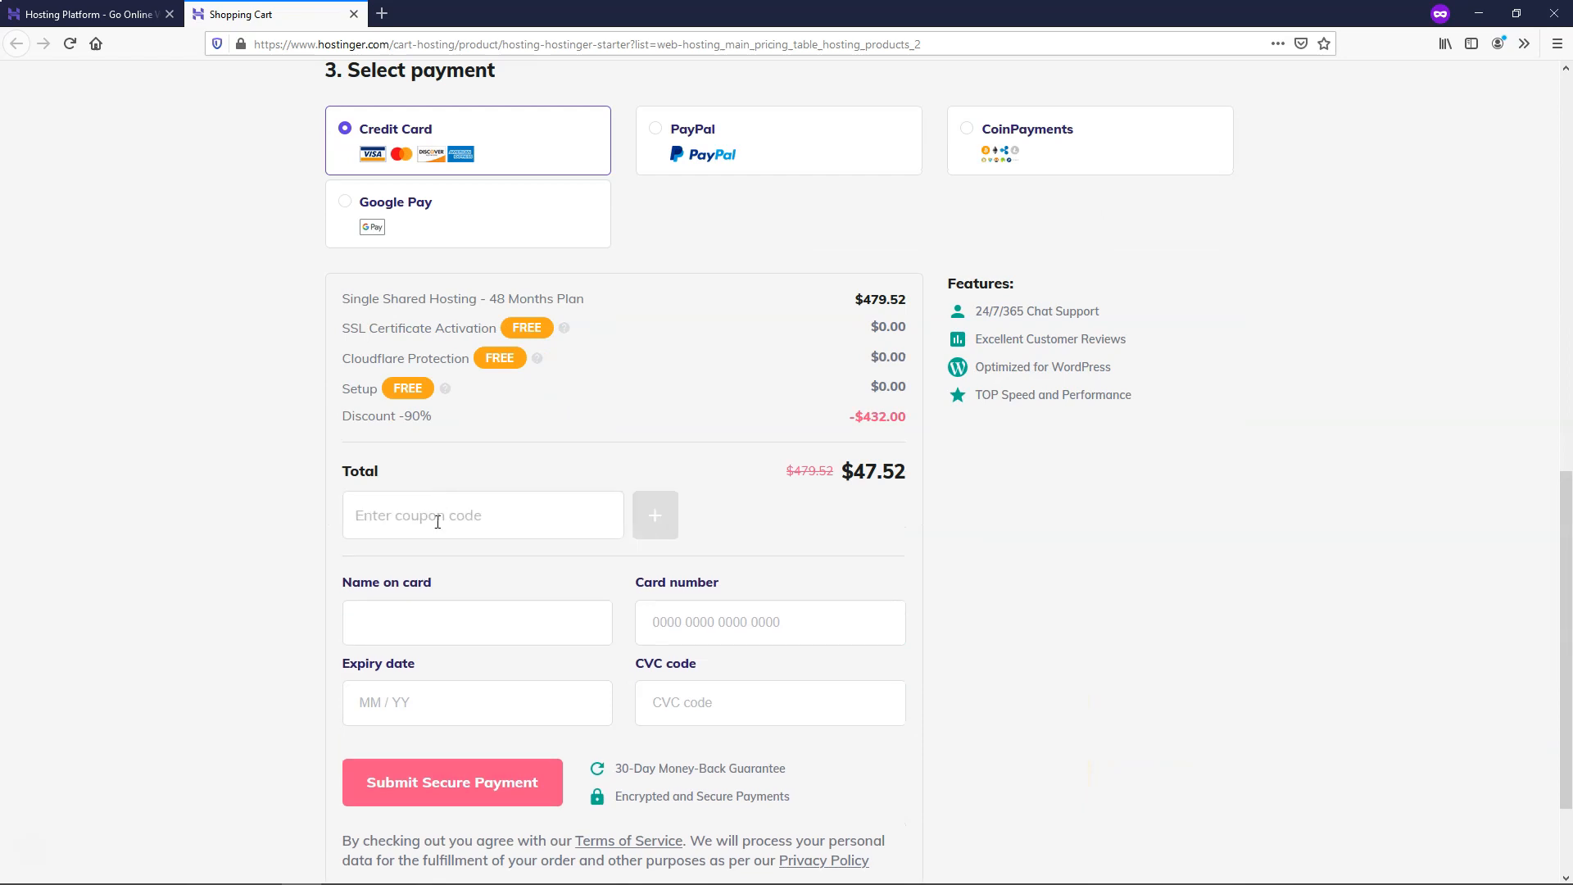
type("WPWITHT")
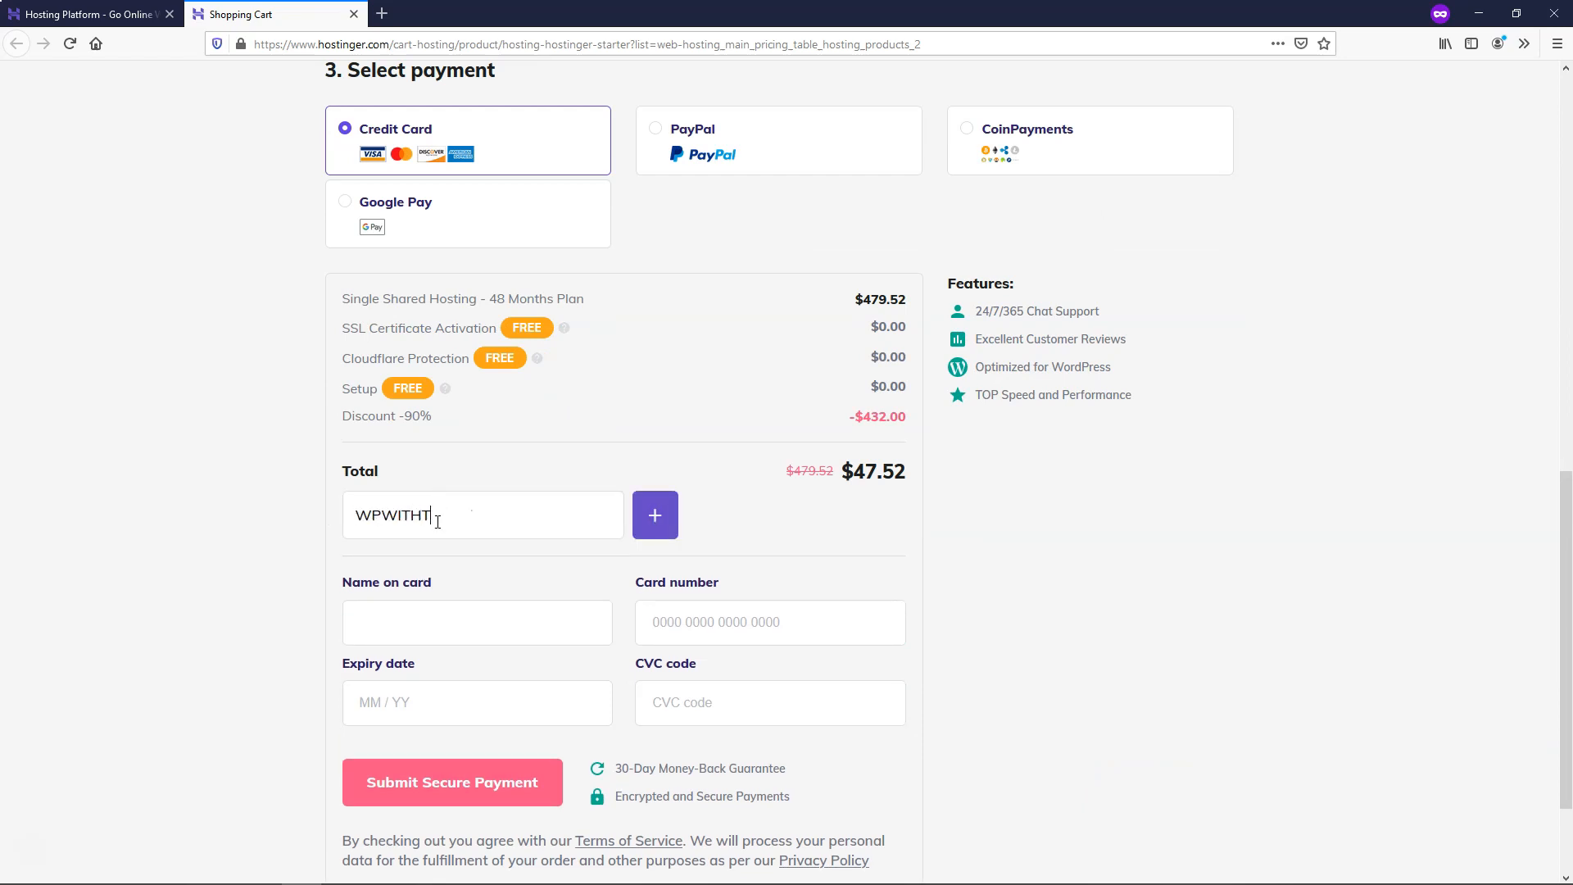
type("OM")
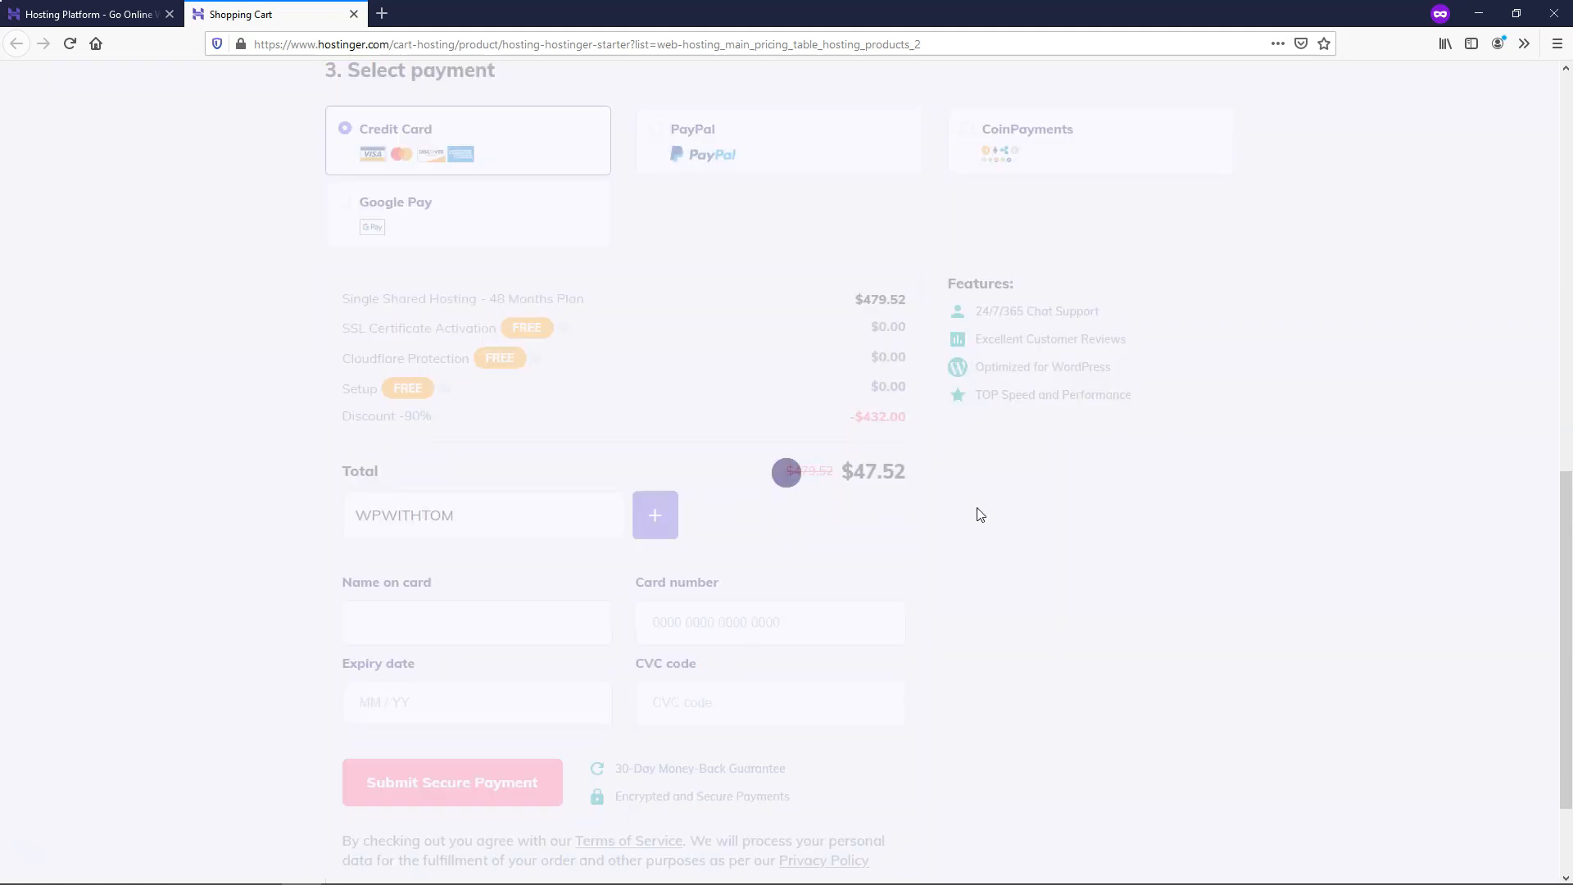
left_click(654, 515)
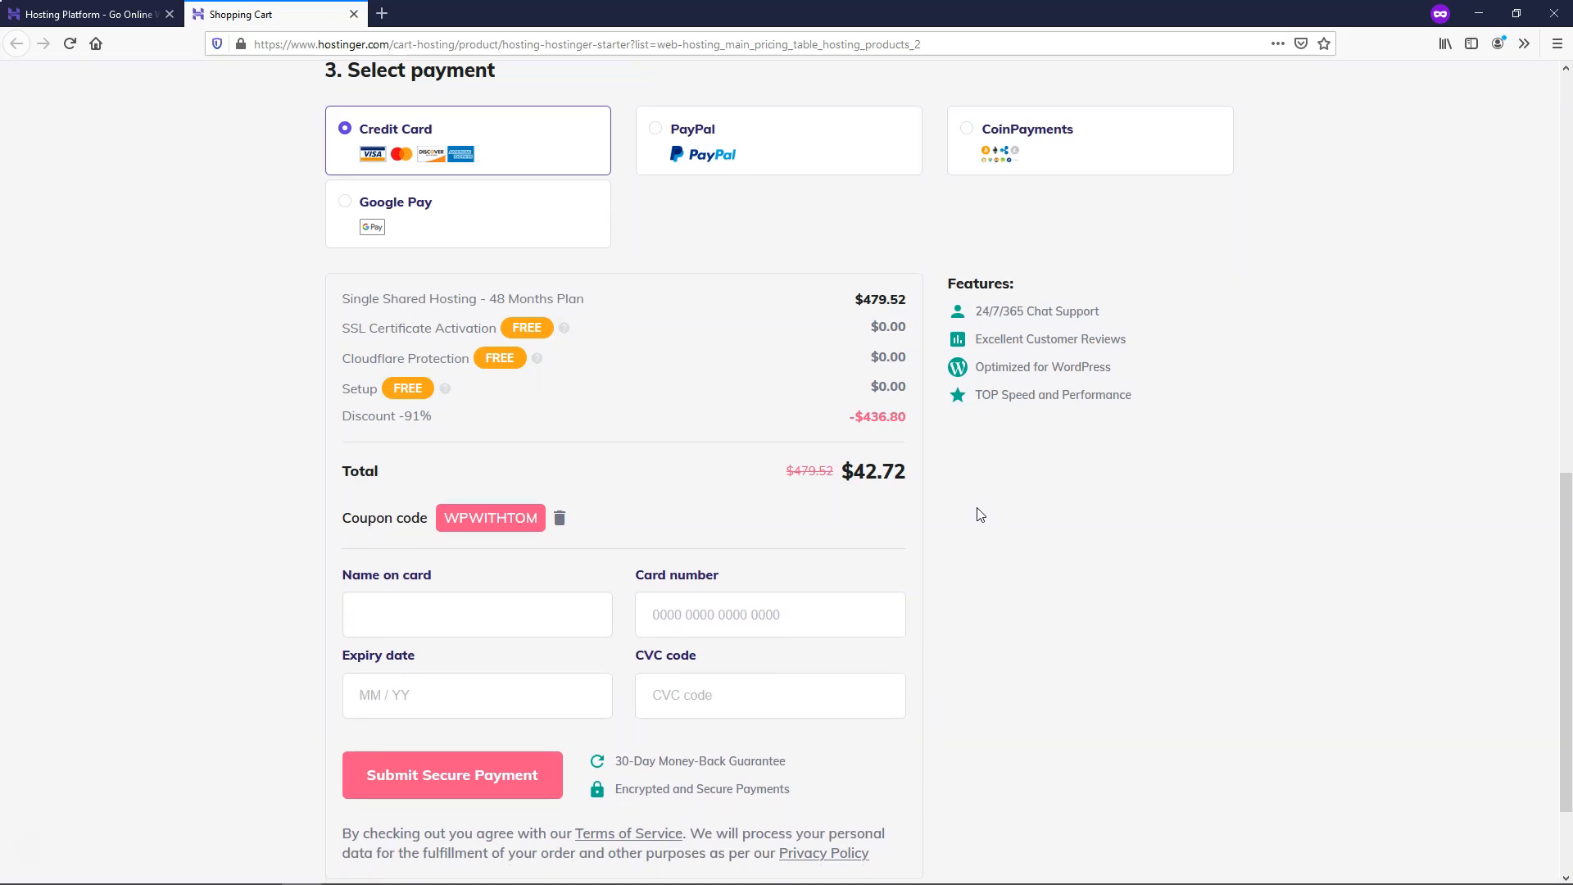
scroll("up", 3)
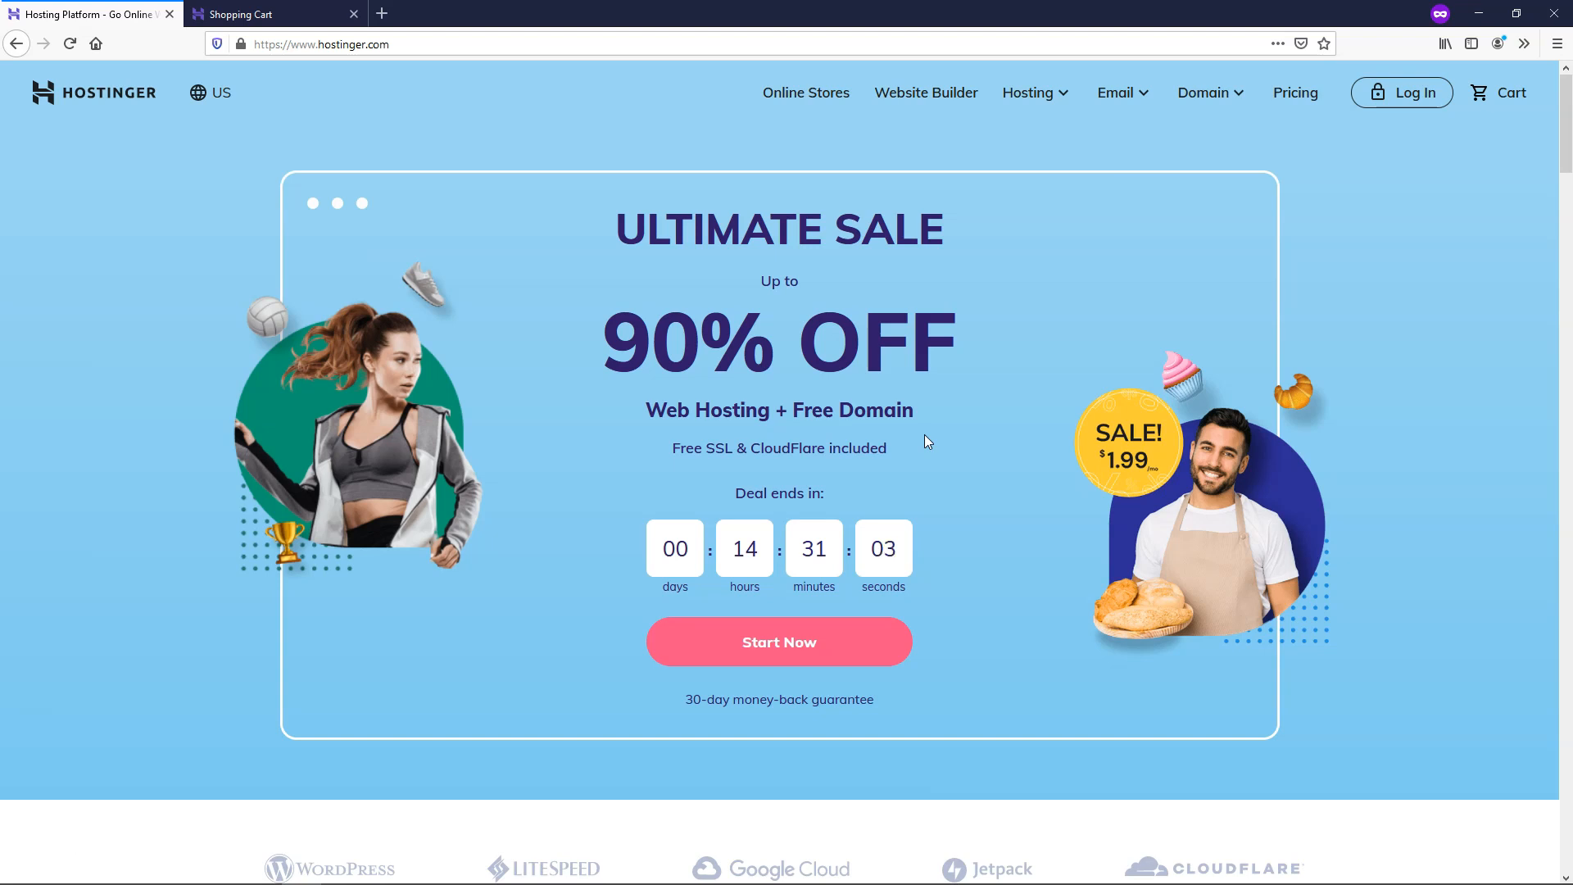
mouse_move(1028, 97)
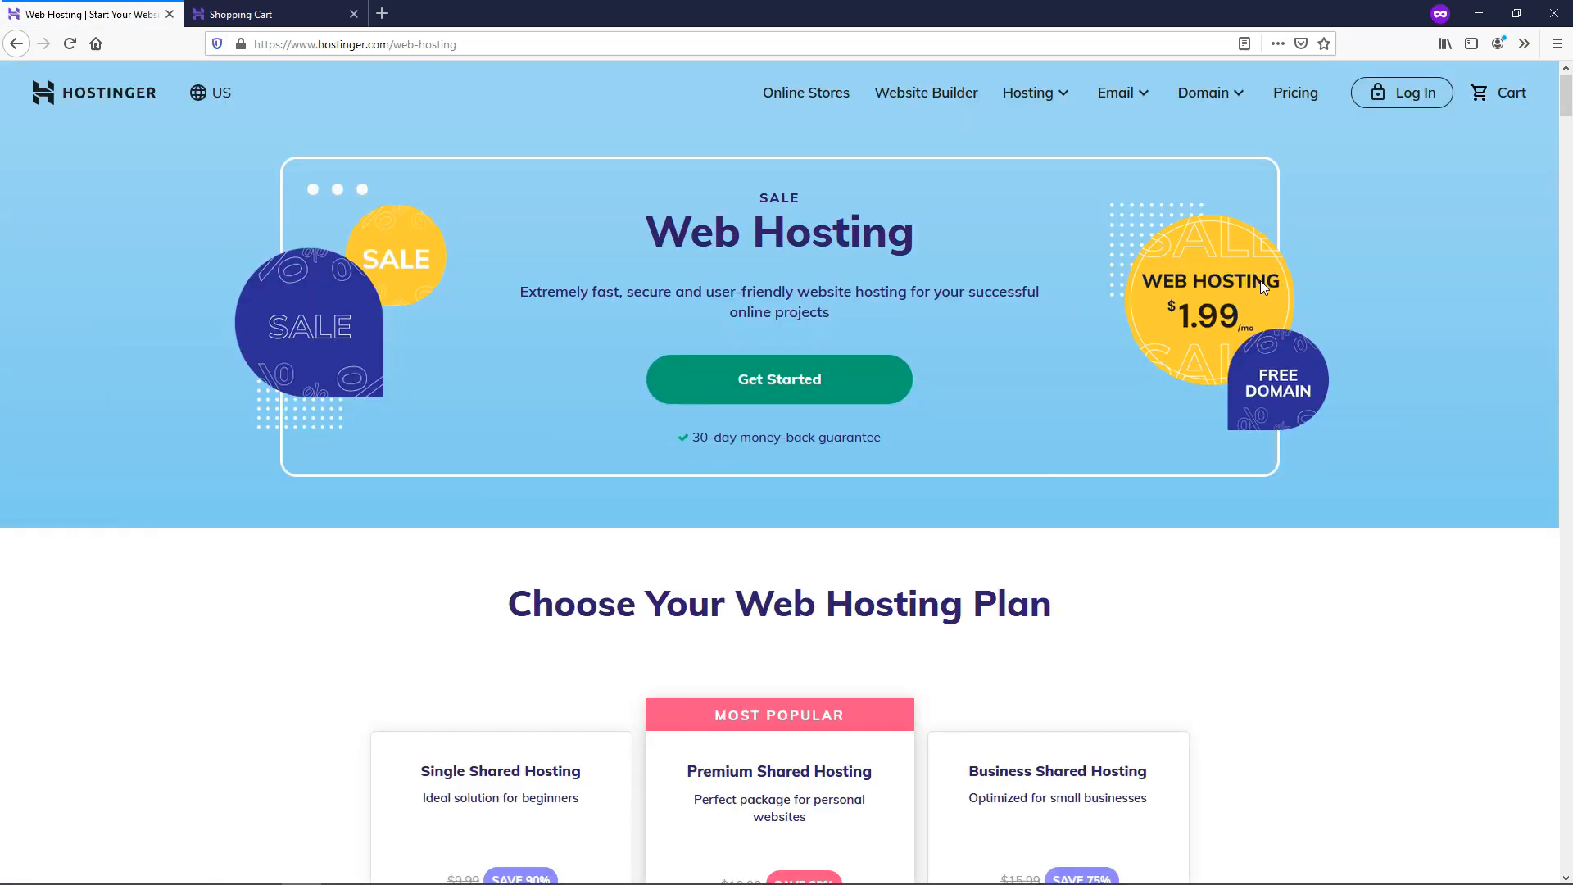
mouse_move(1379, 356)
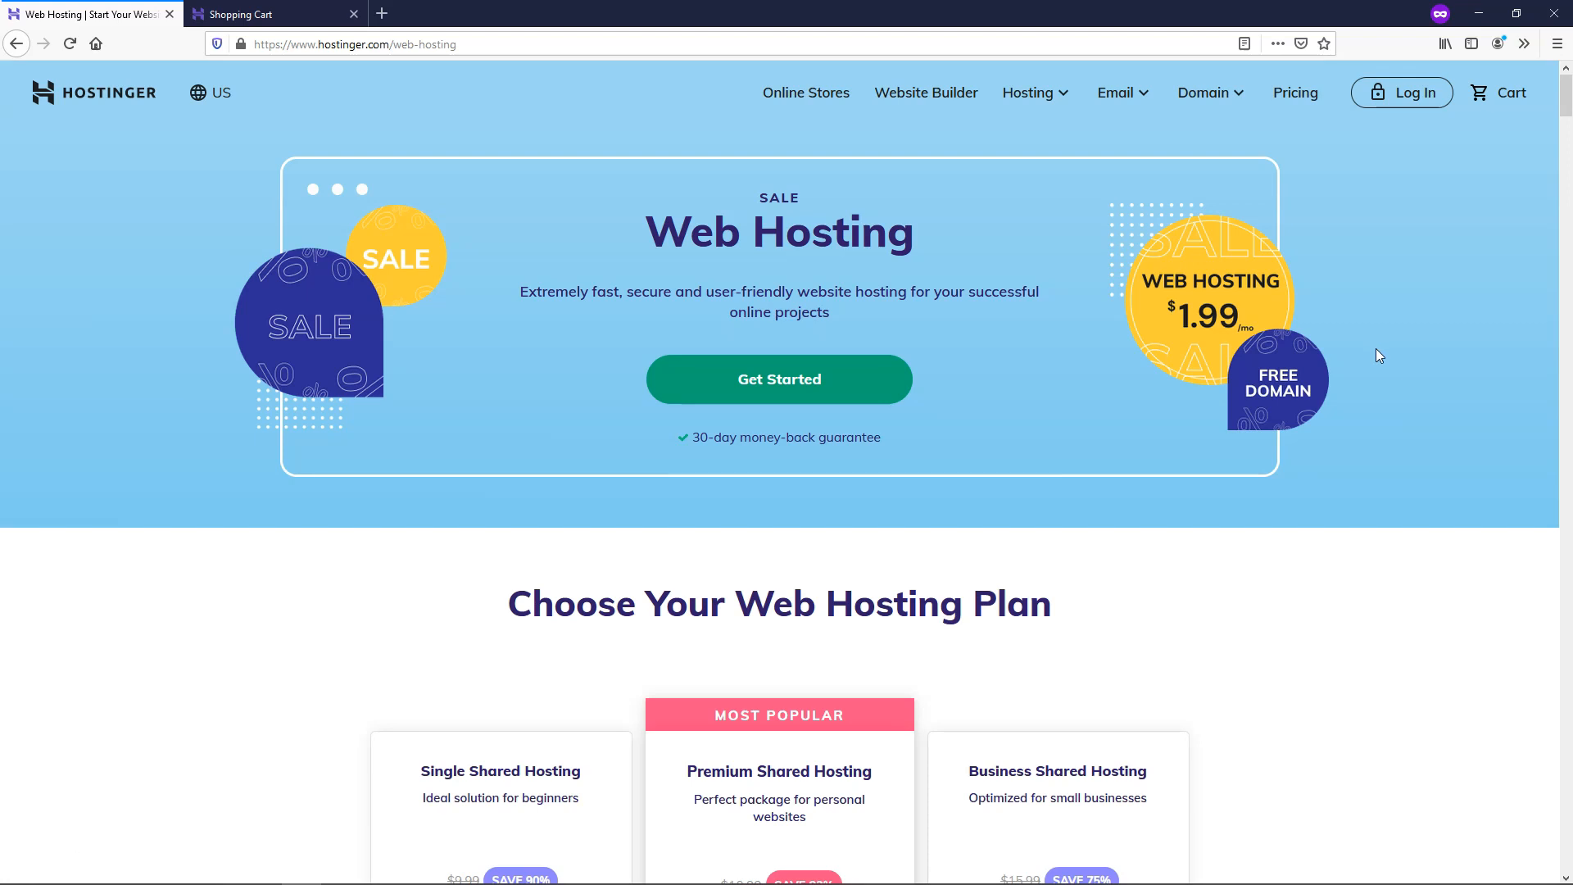
scroll("down", 3)
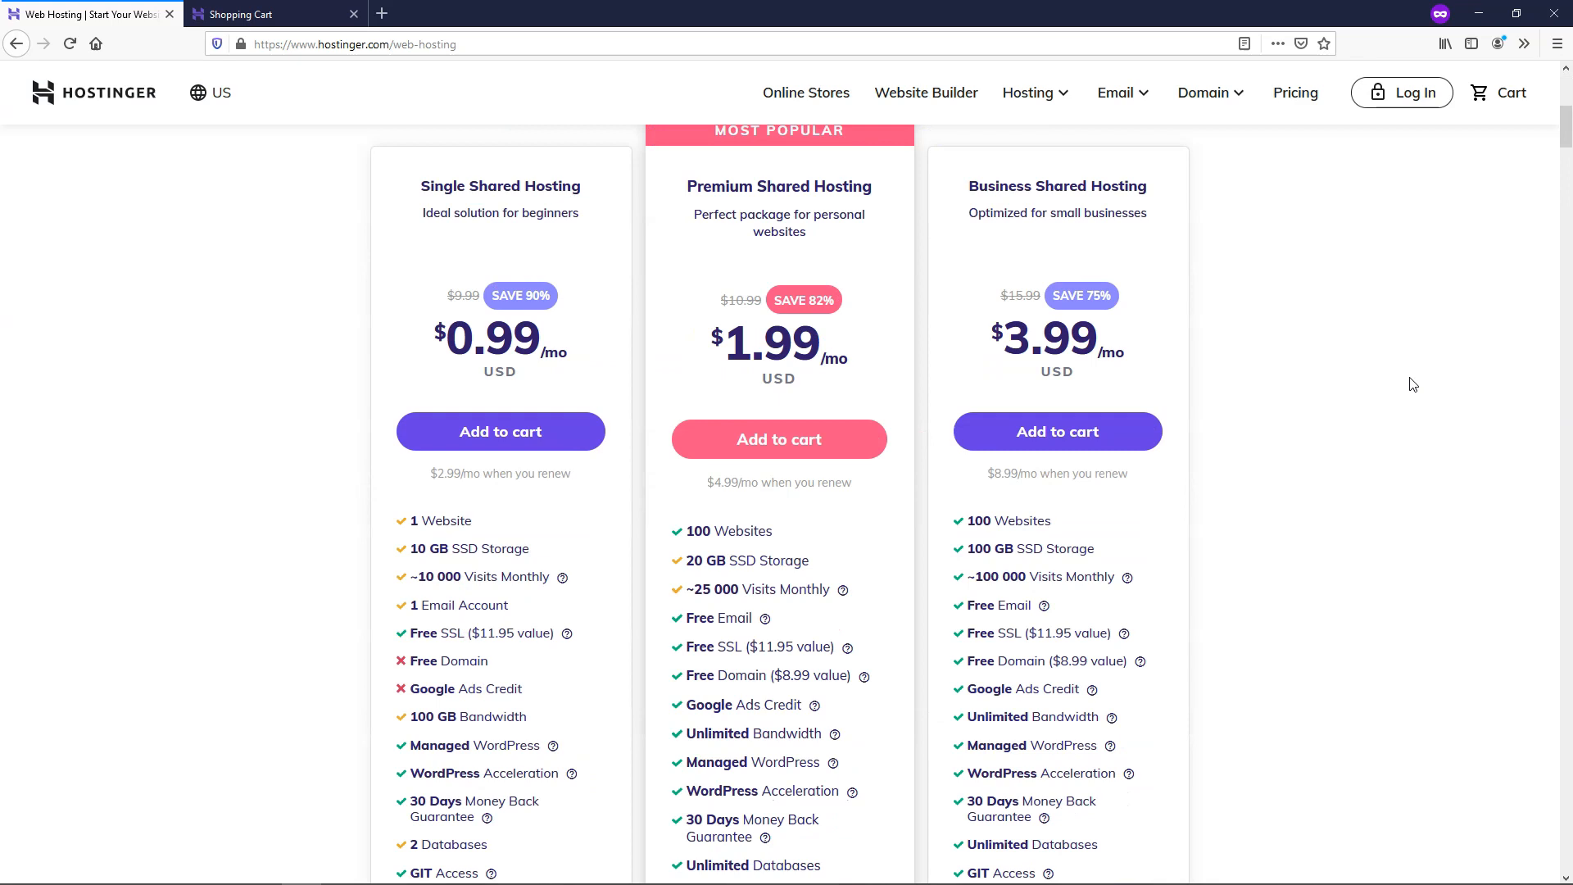
scroll("down", 3)
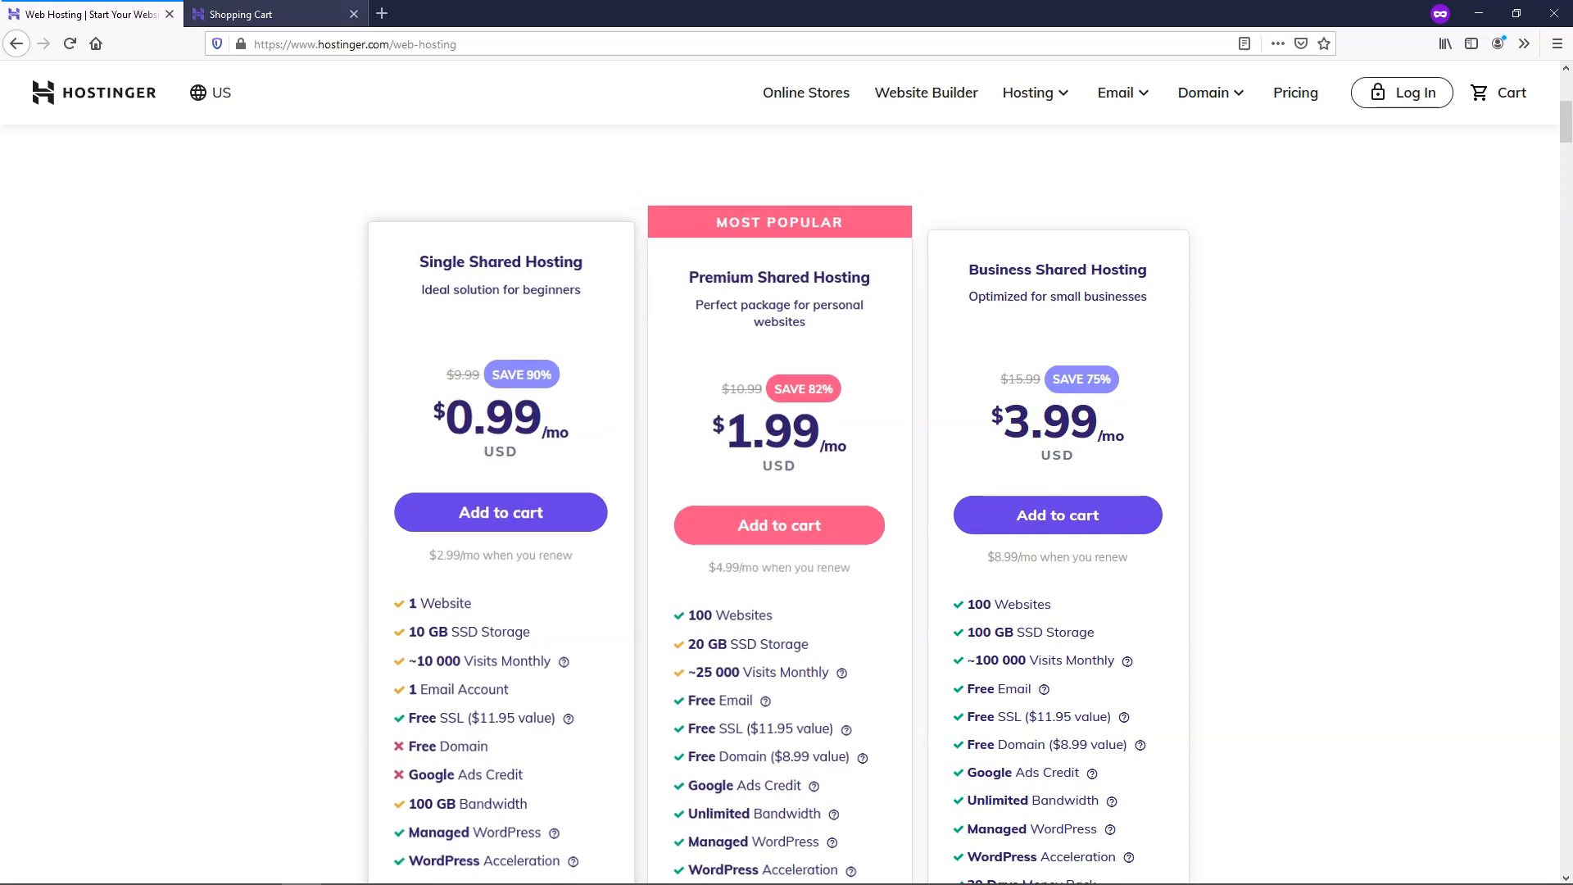
left_click(501, 511)
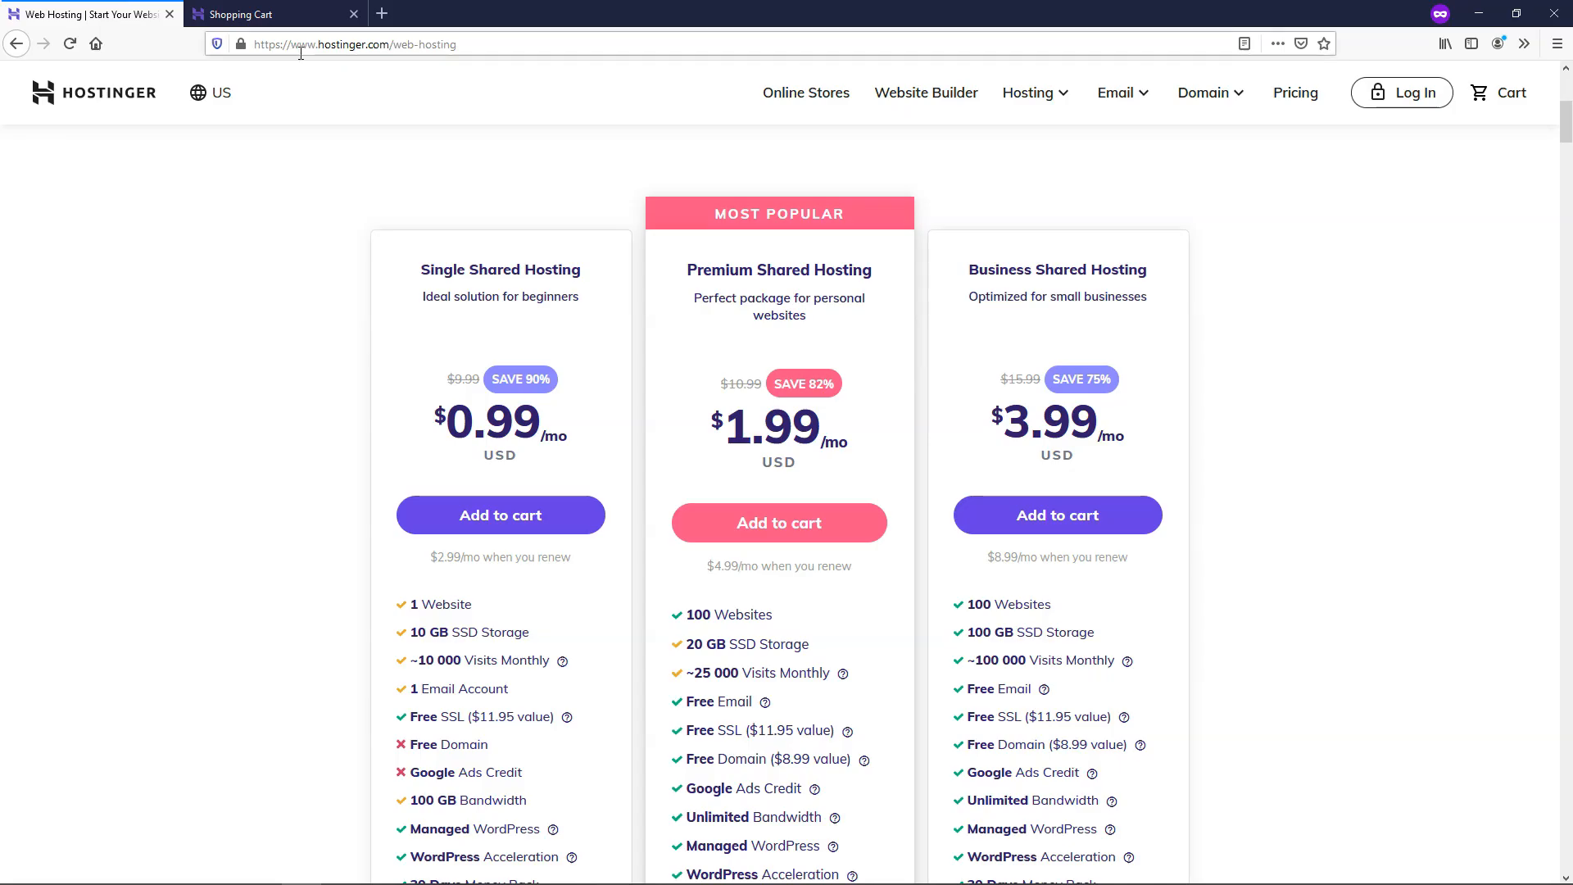
scroll("down", 3)
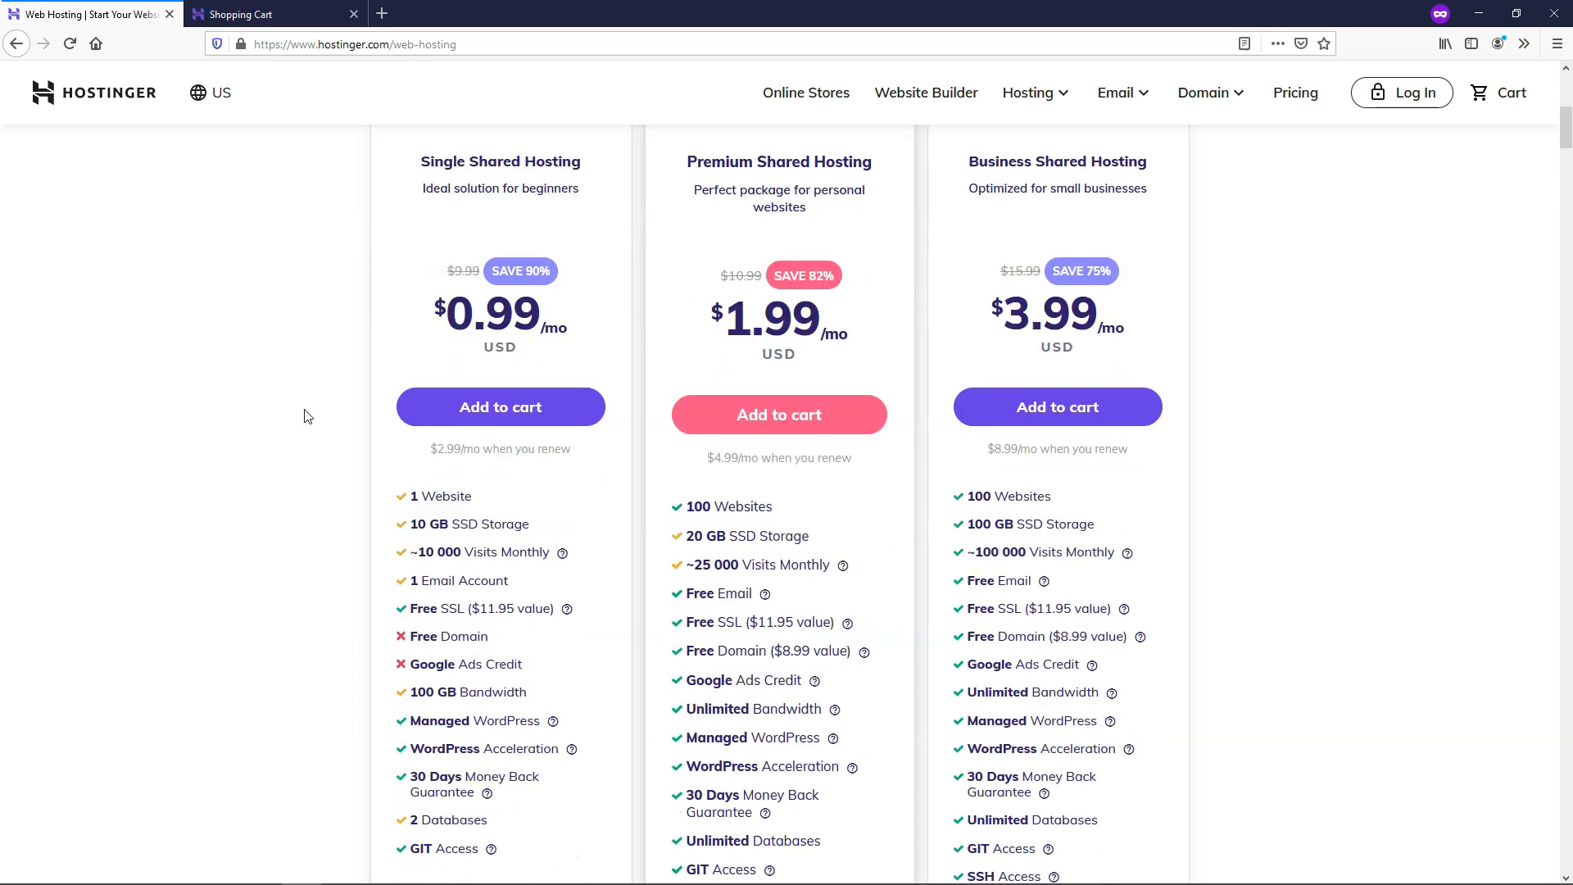
scroll("down", 3)
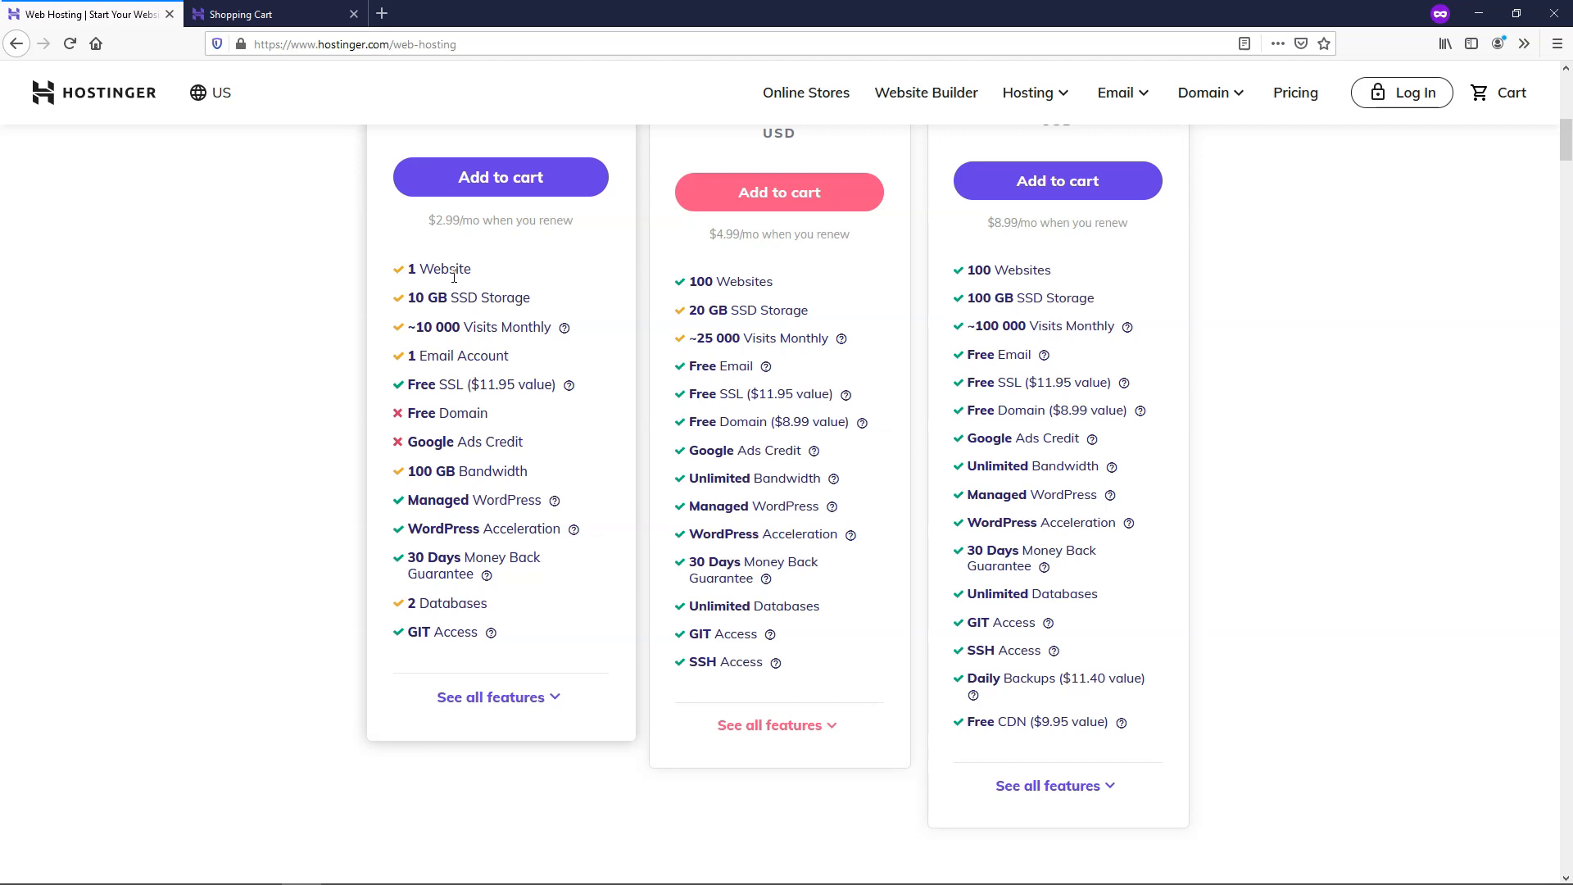
scroll("up", 3)
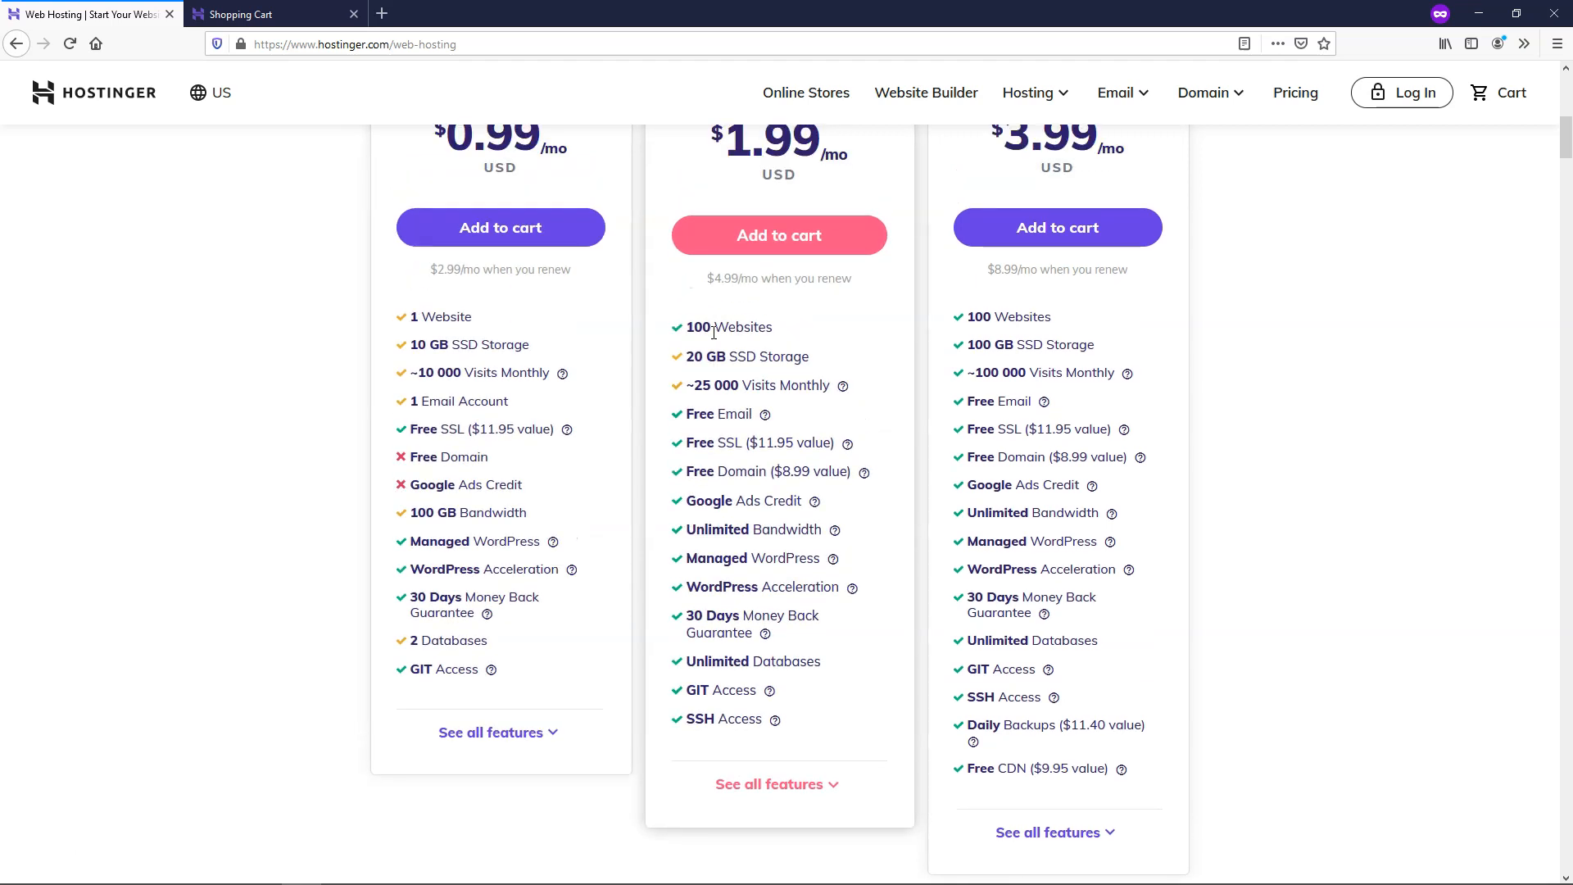
scroll("up", 3)
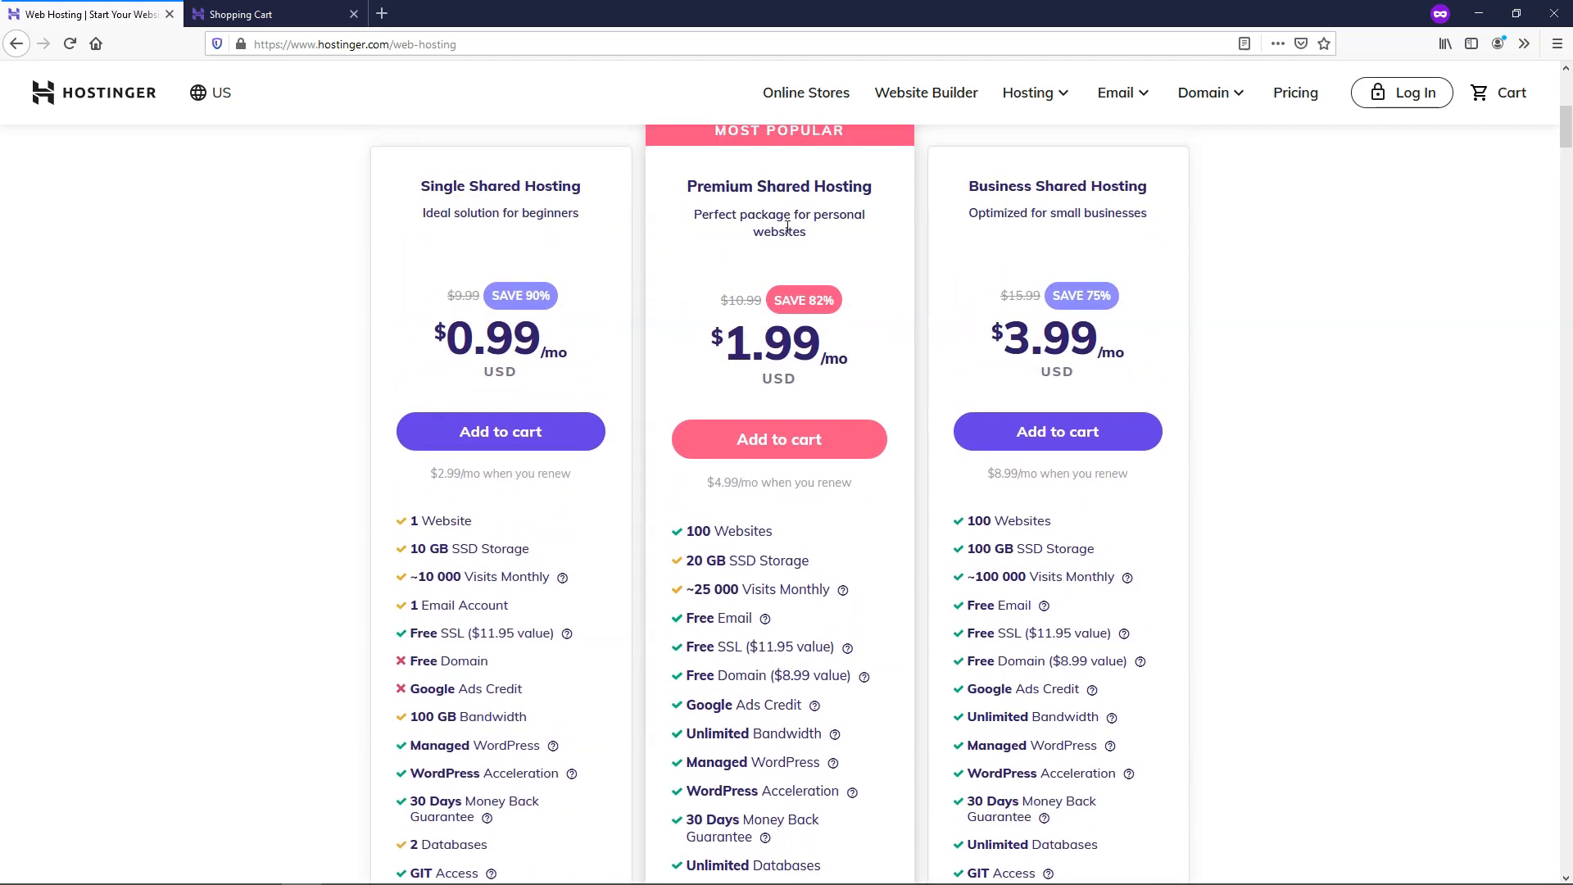
scroll("down", 3)
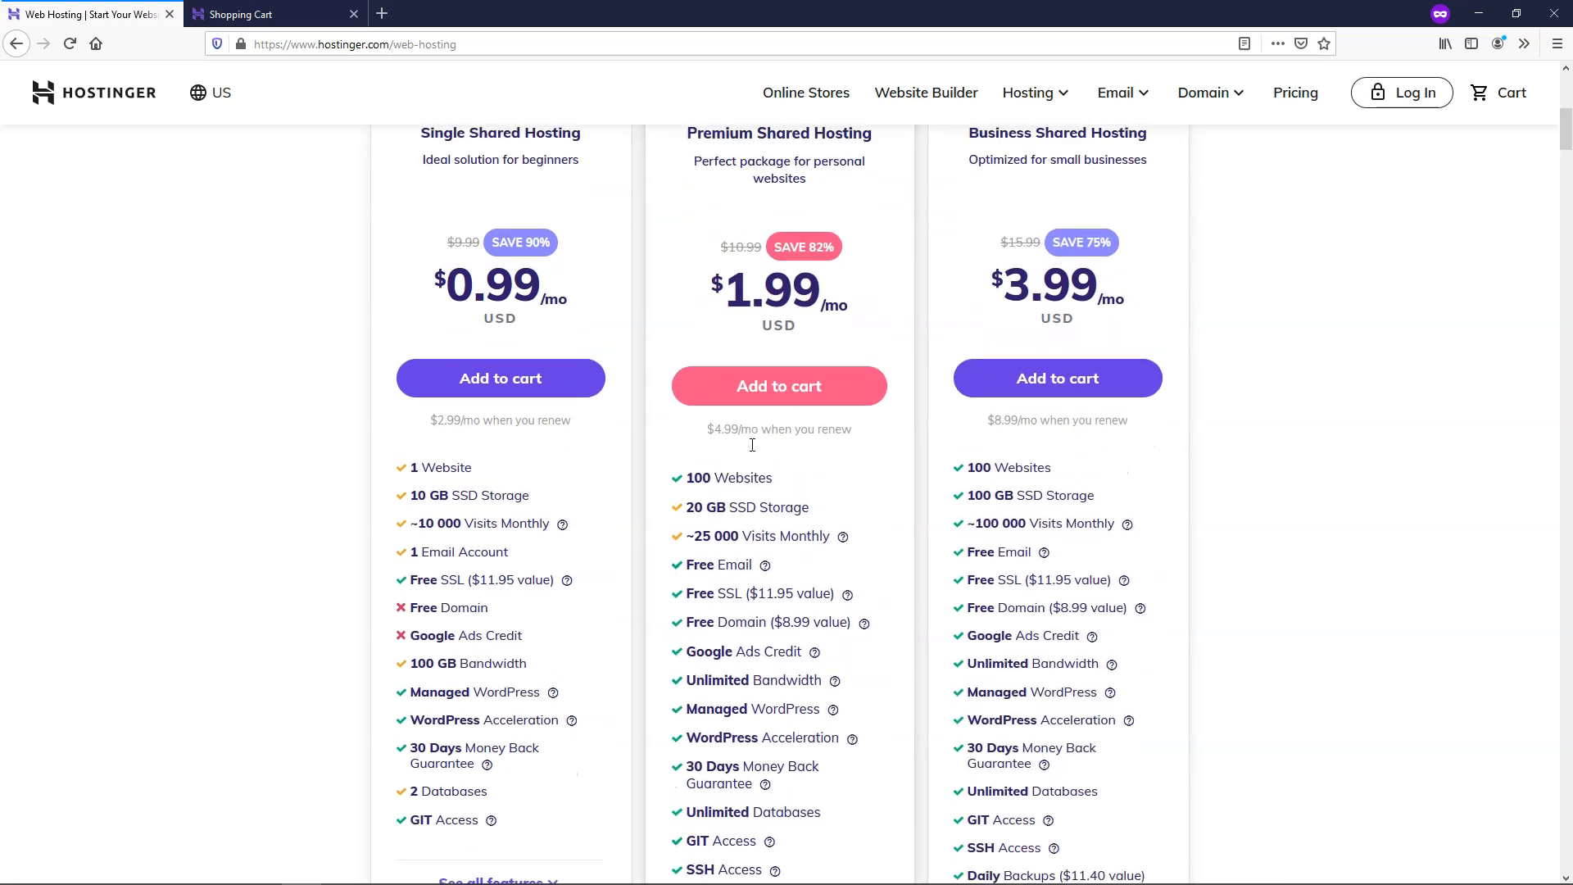
scroll("up", 3)
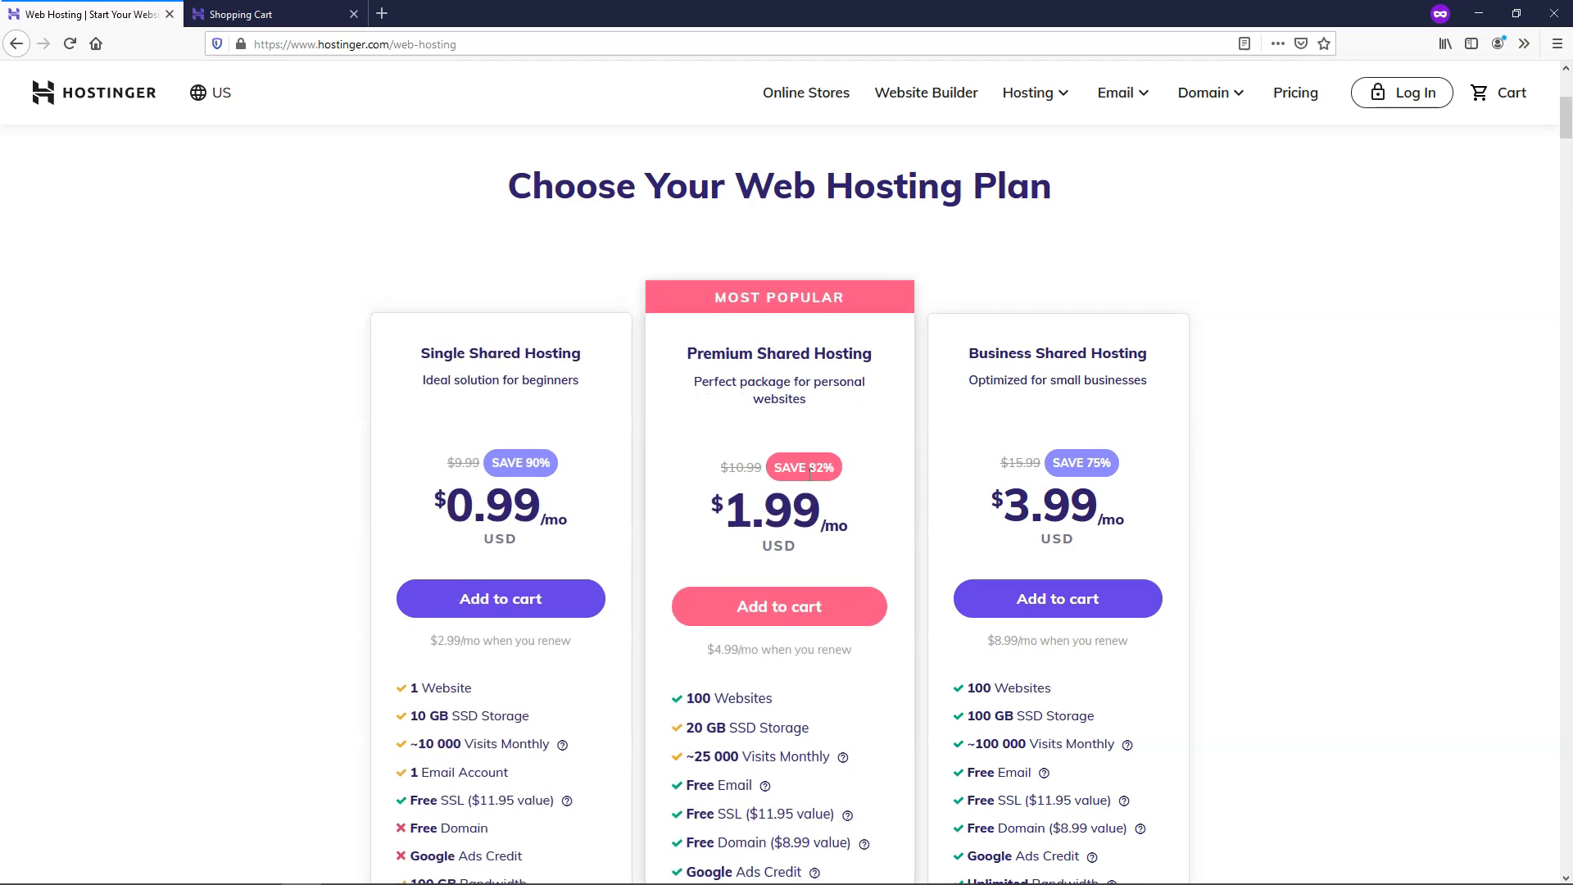
scroll("down", 3)
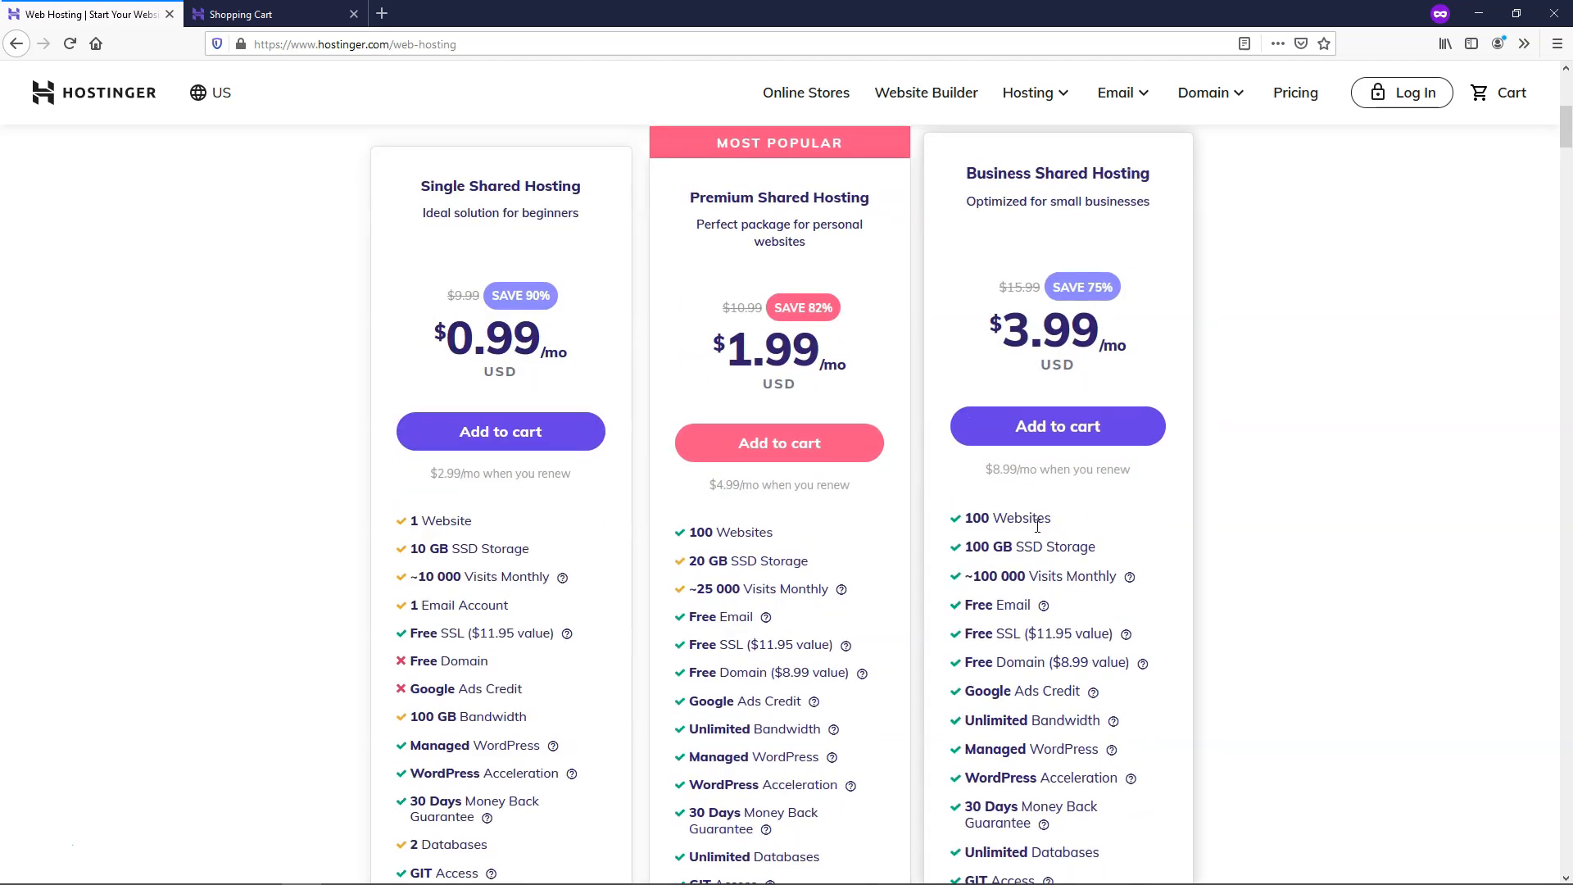
scroll("down", 3)
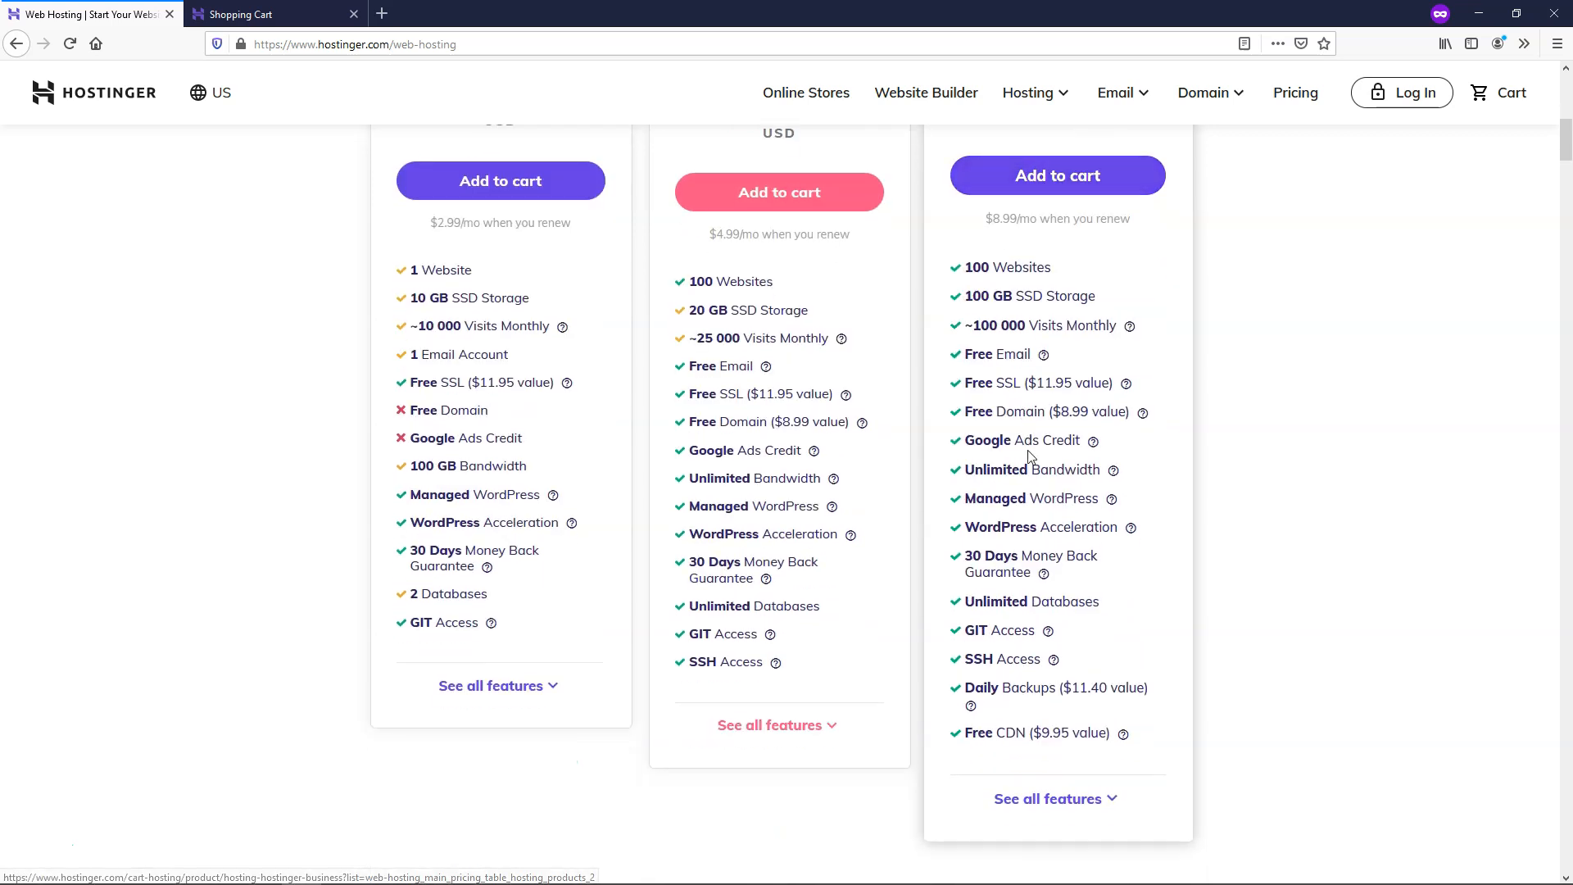
mouse_move(1022, 721)
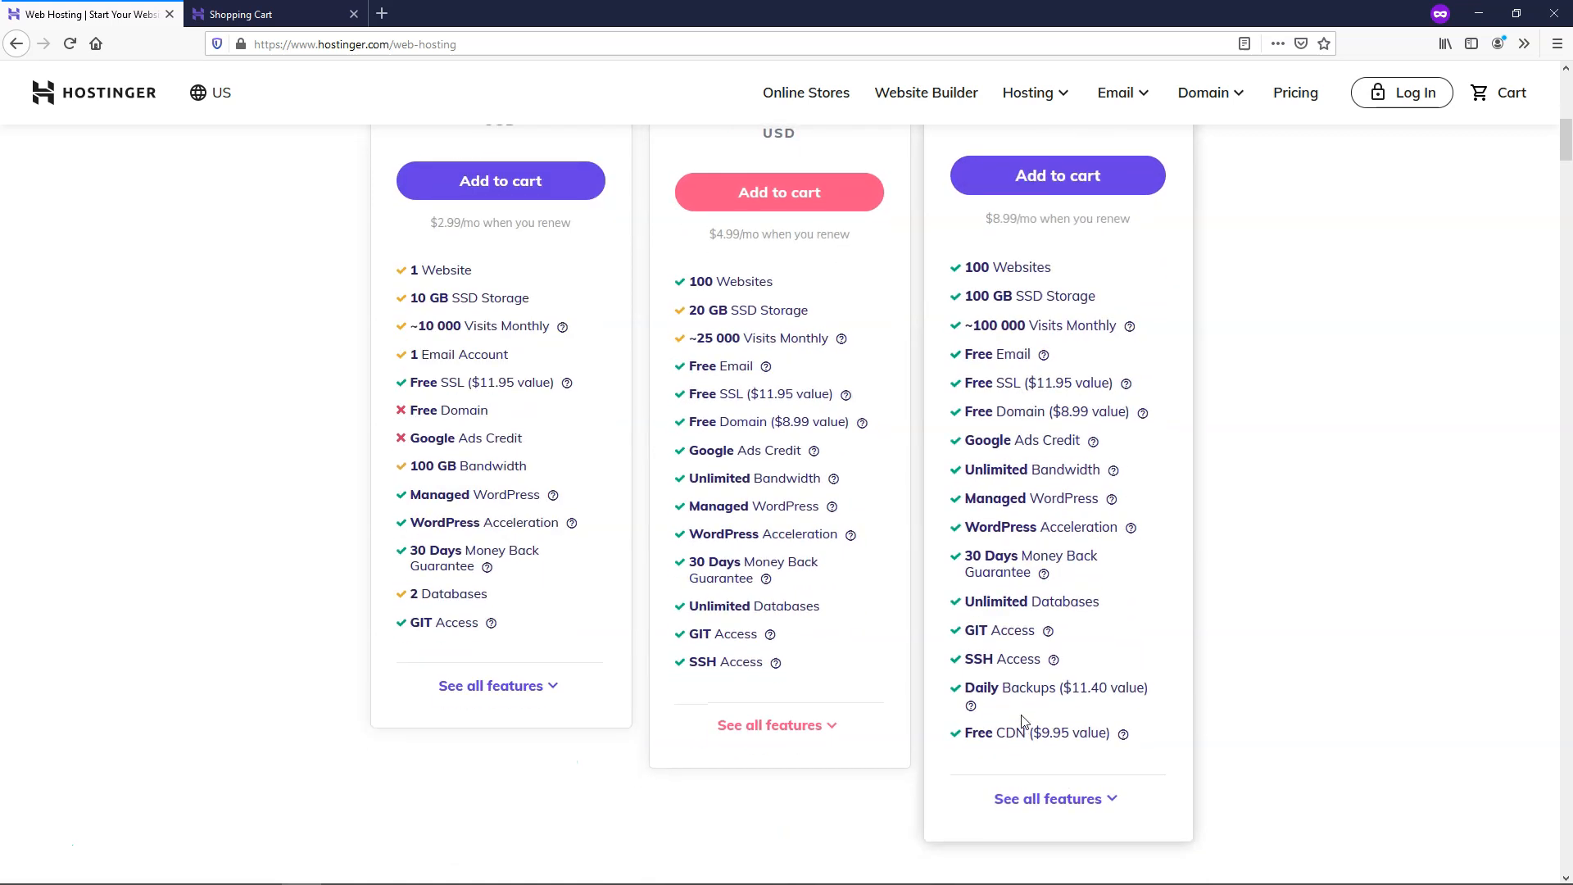
mouse_move(1074, 700)
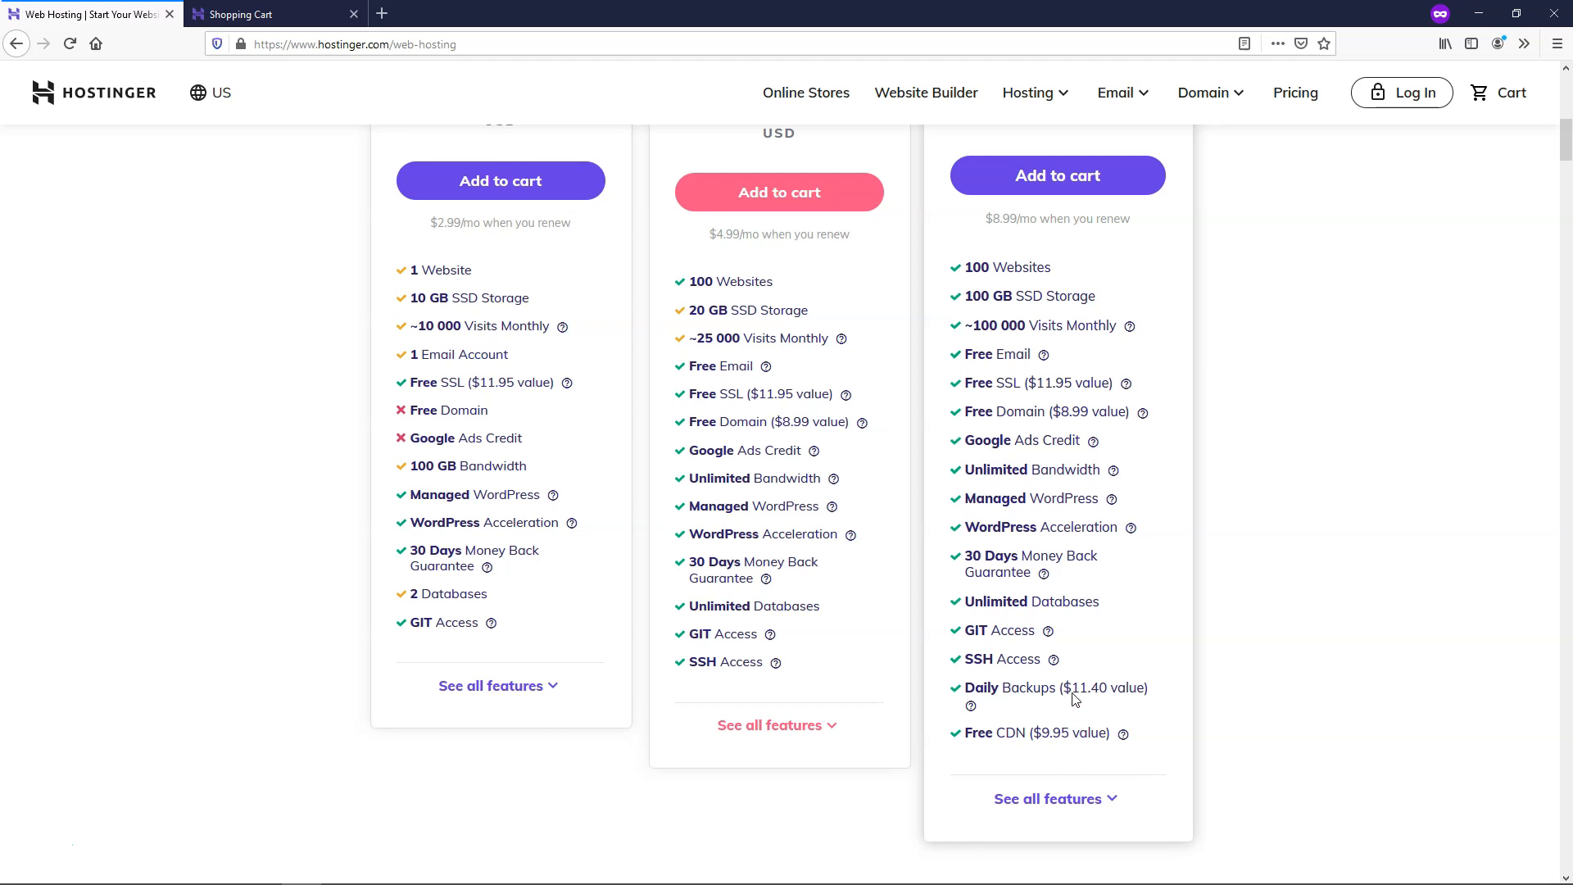
scroll("down", 3)
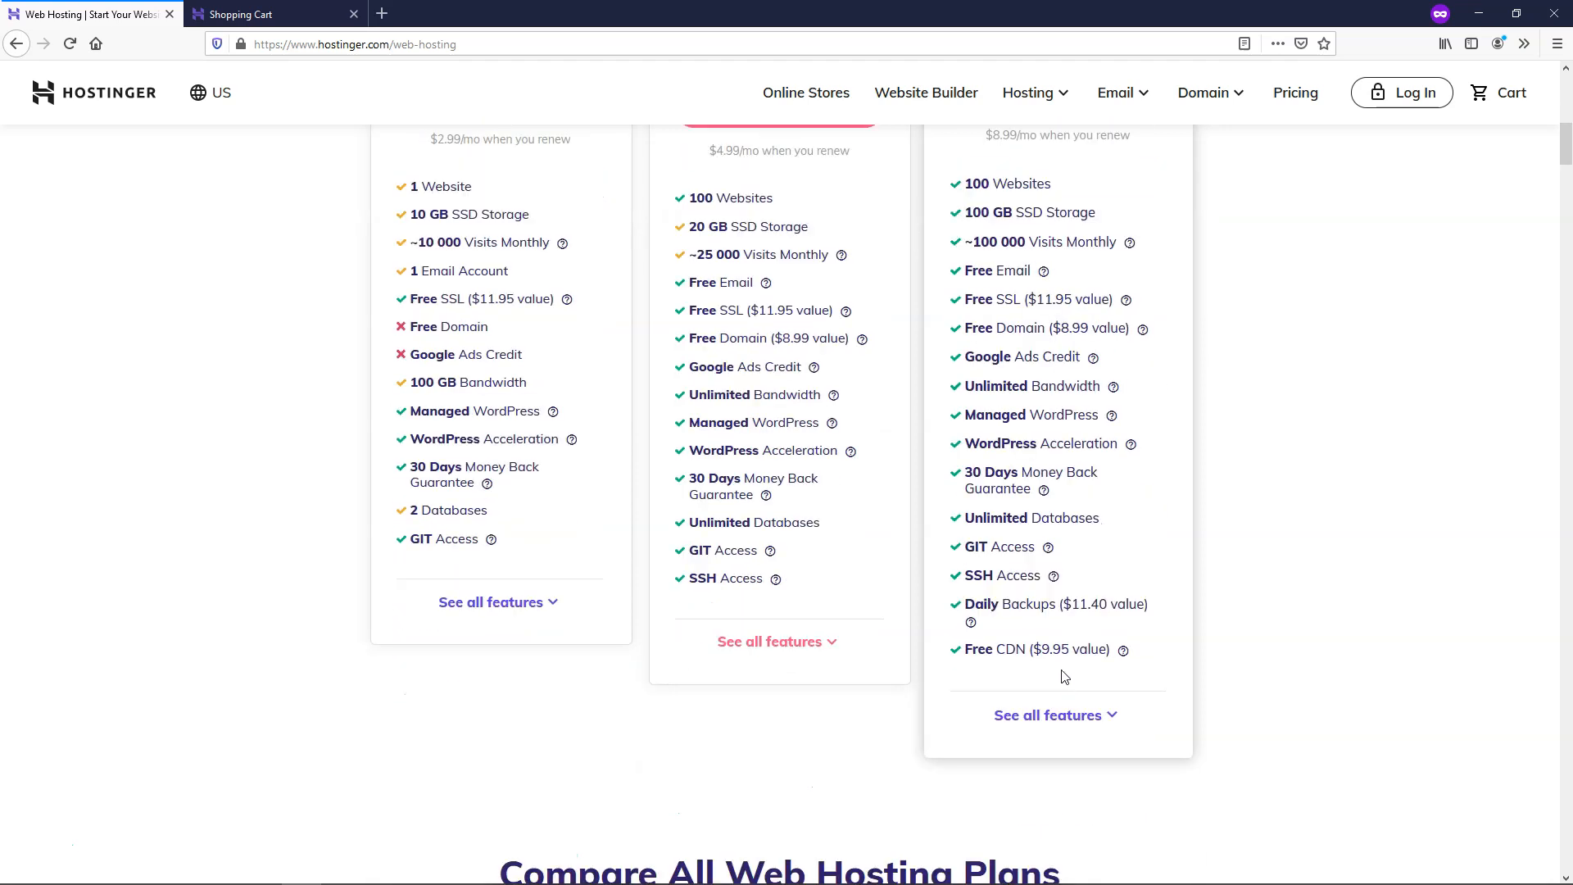
mouse_move(770, 559)
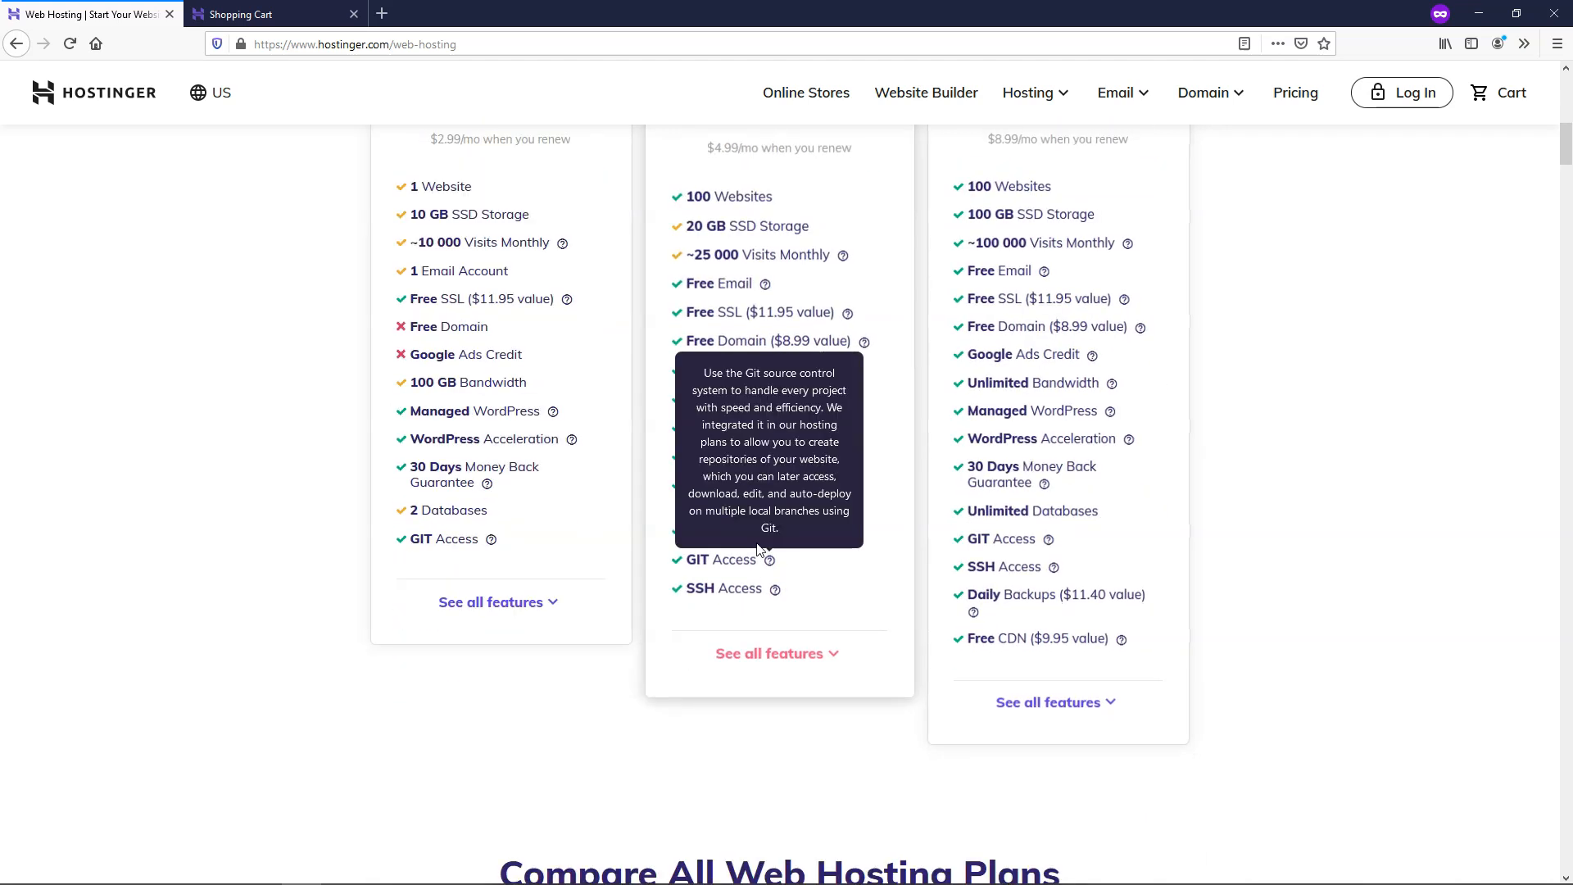
mouse_move(680, 338)
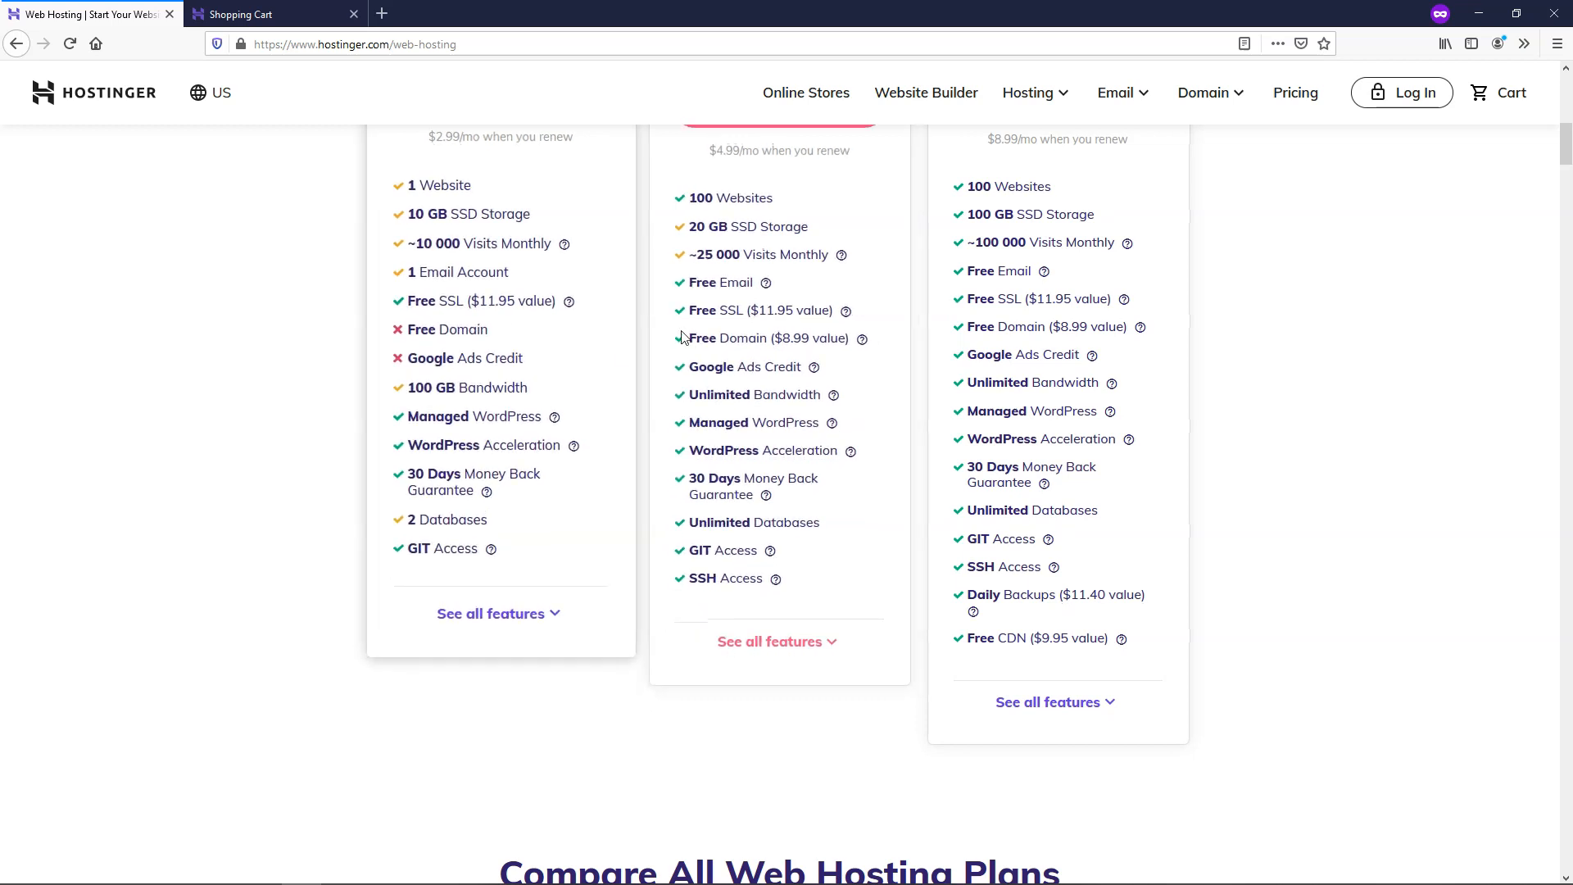
scroll("up", 3)
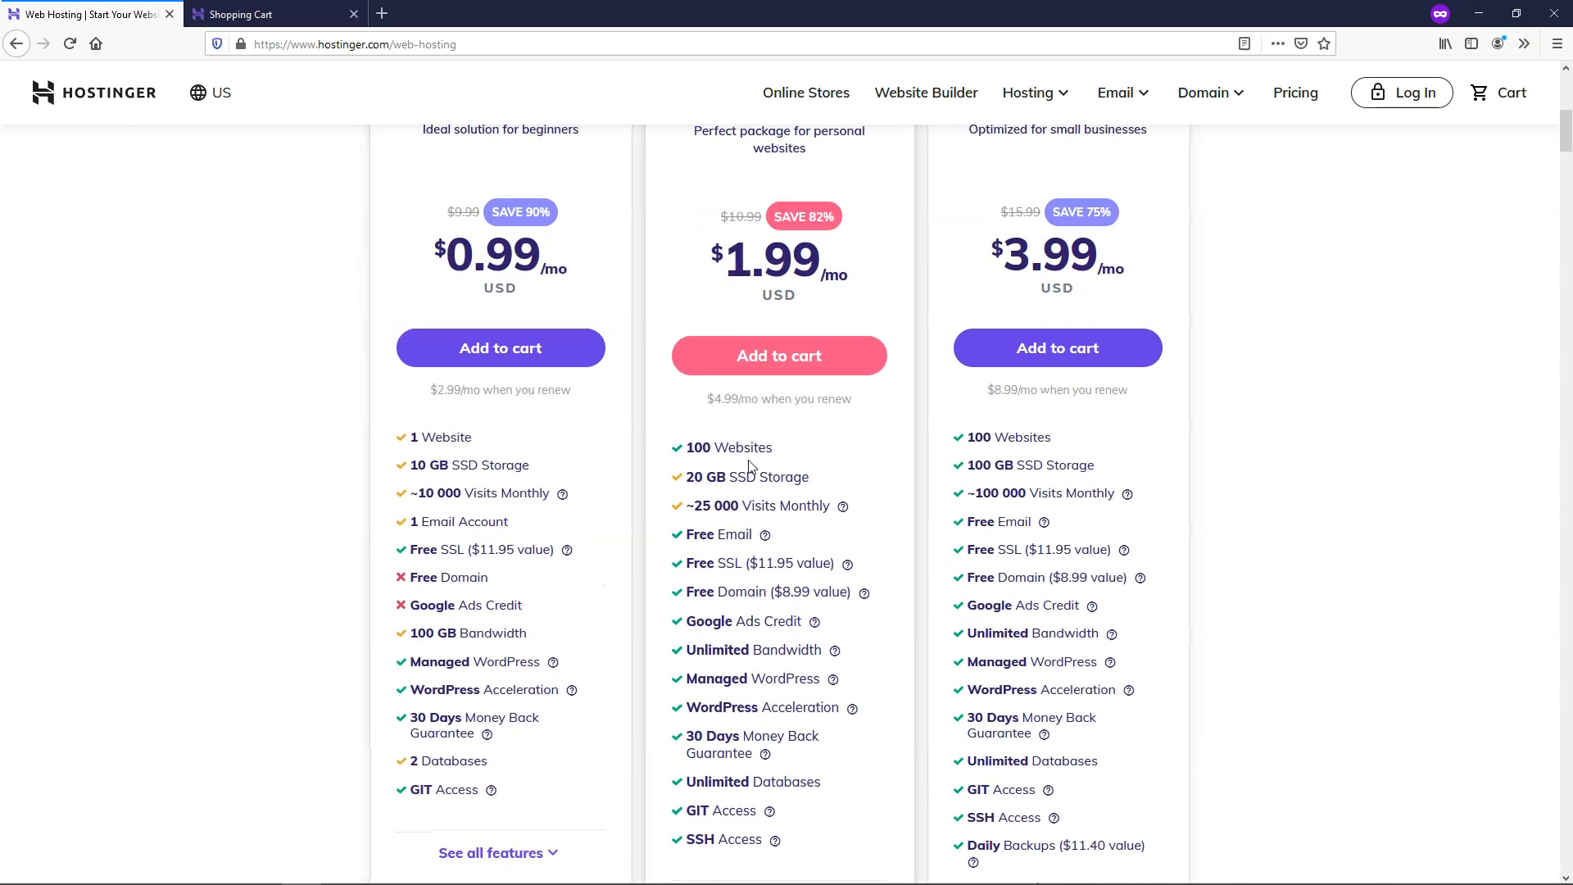
mouse_move(770, 498)
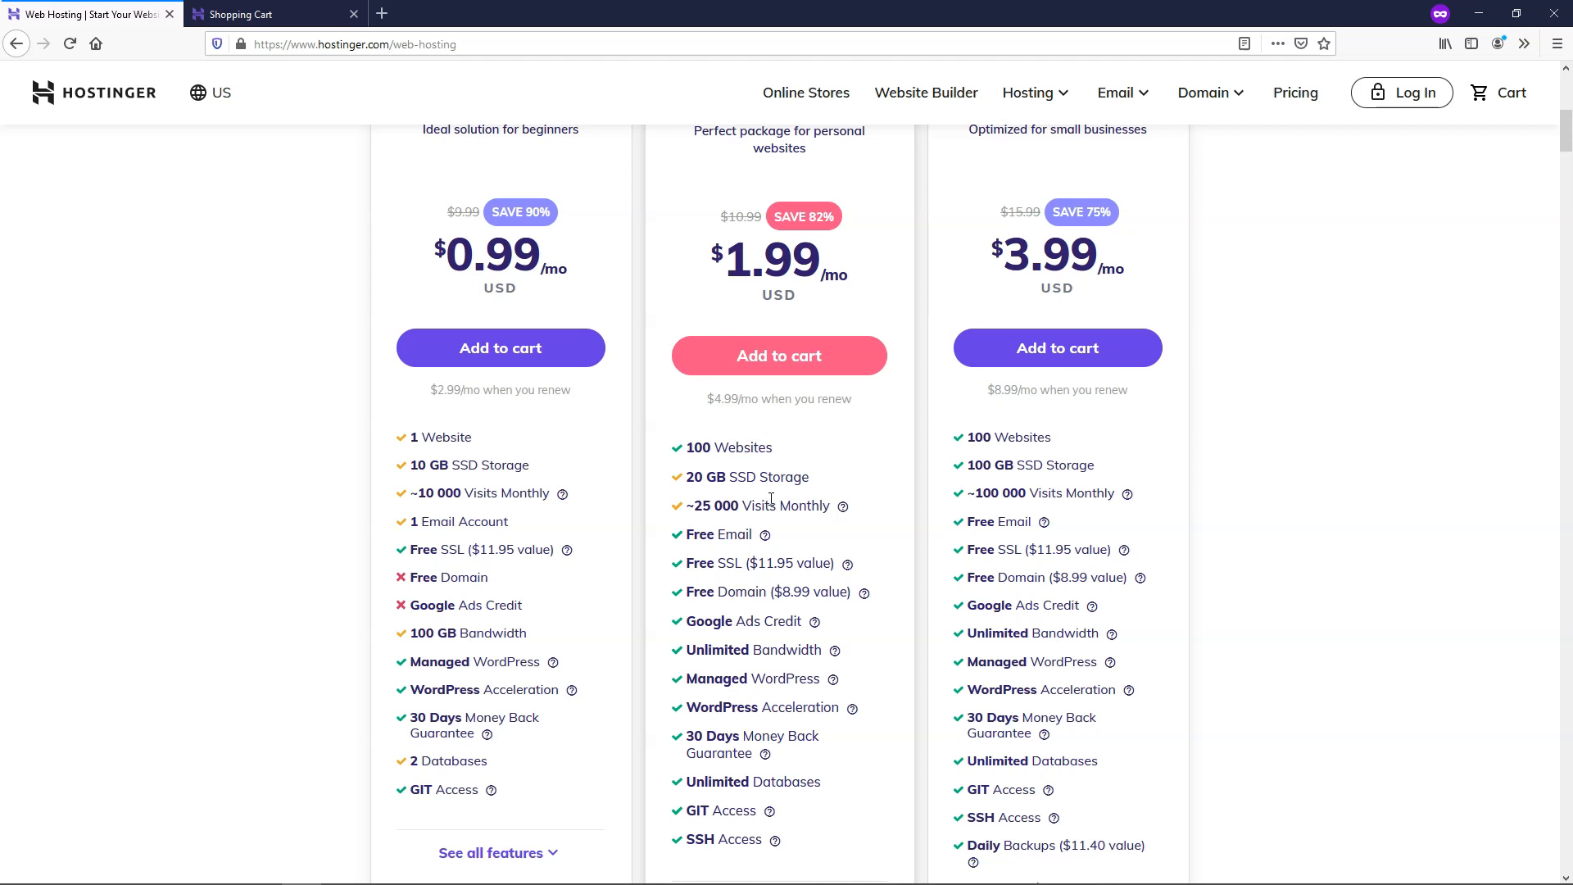
mouse_move(757, 507)
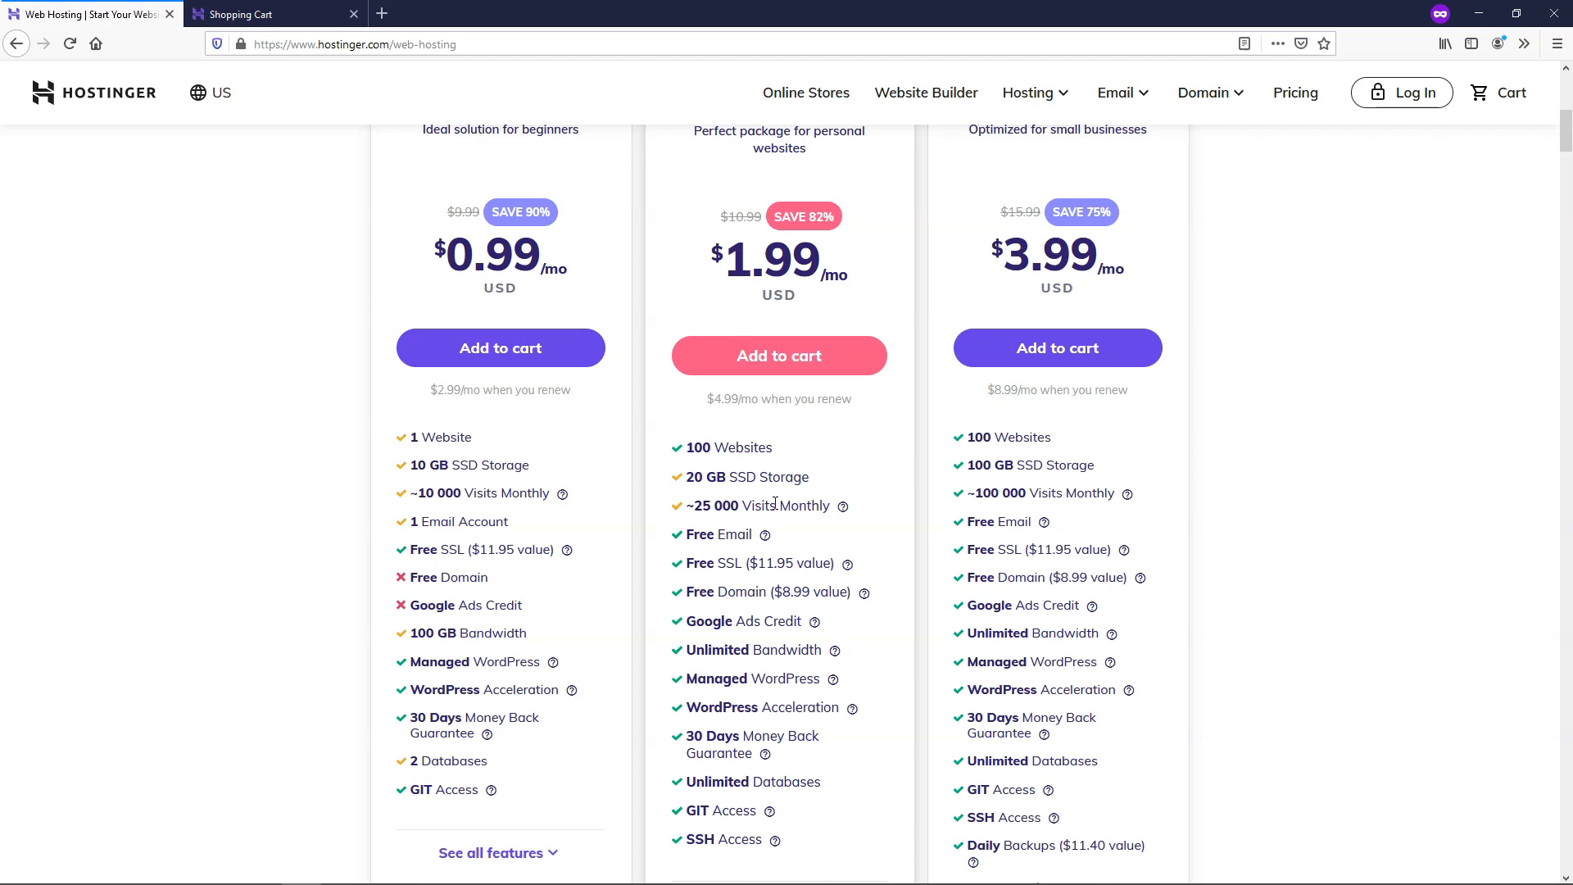
mouse_move(680, 473)
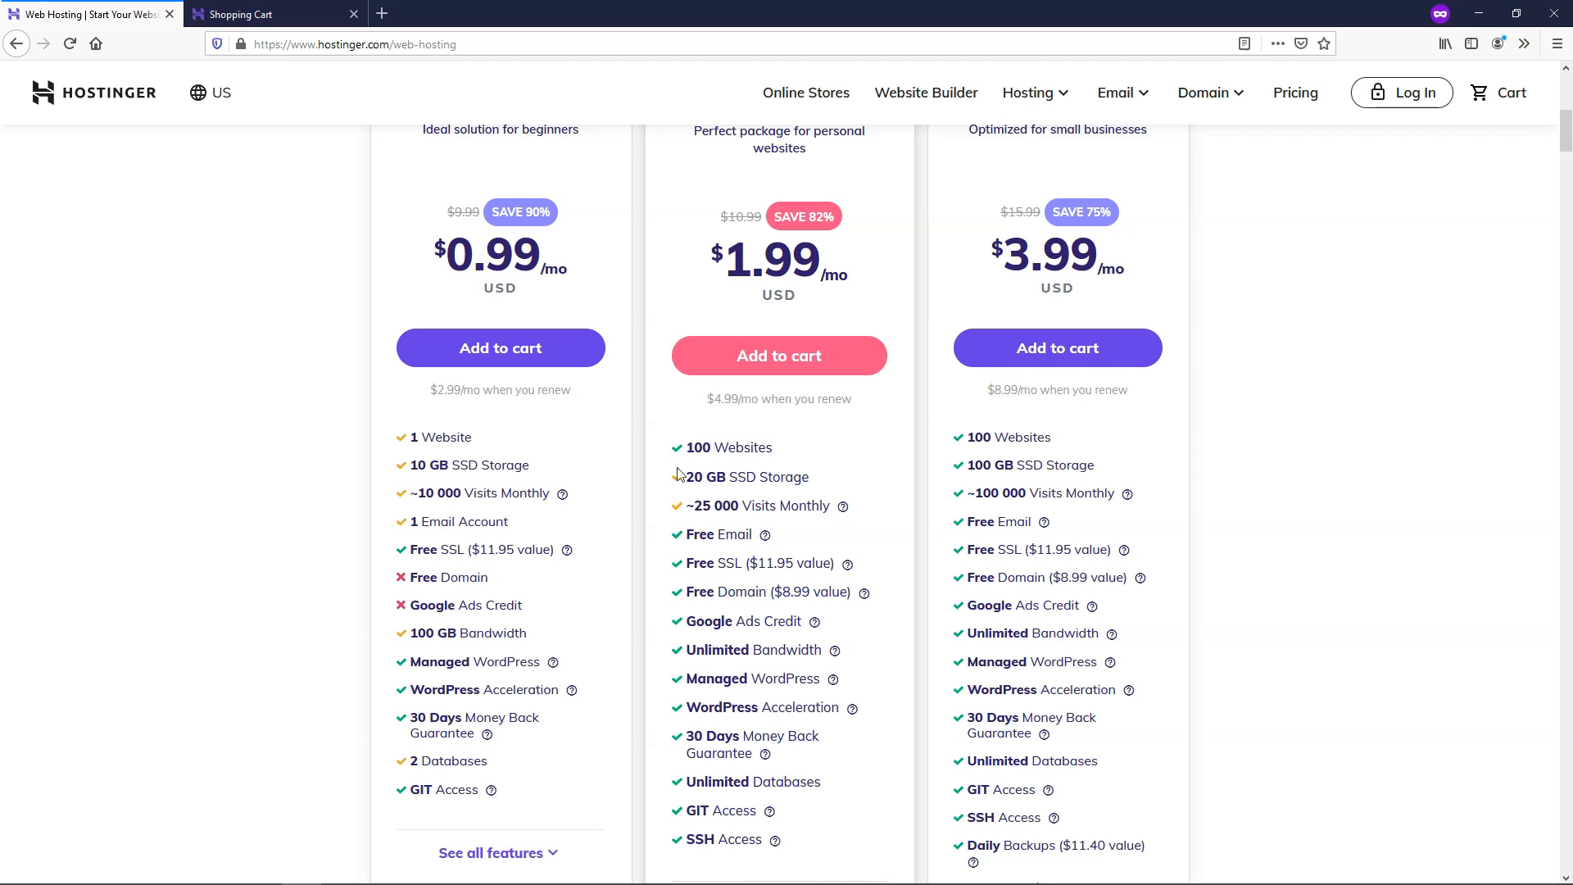
mouse_move(733, 500)
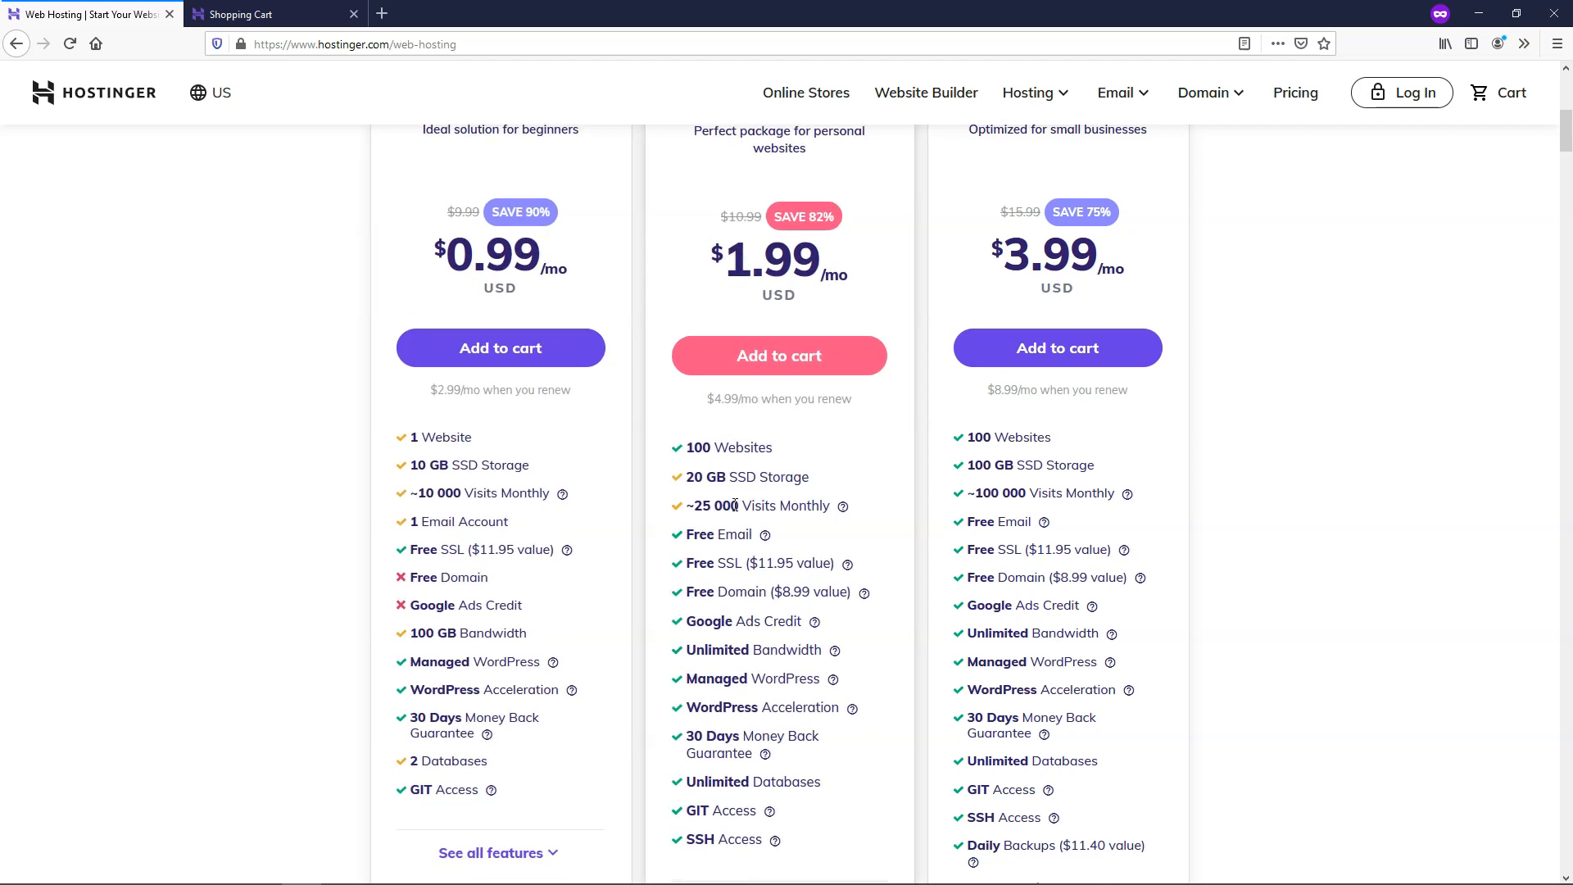
mouse_move(742, 612)
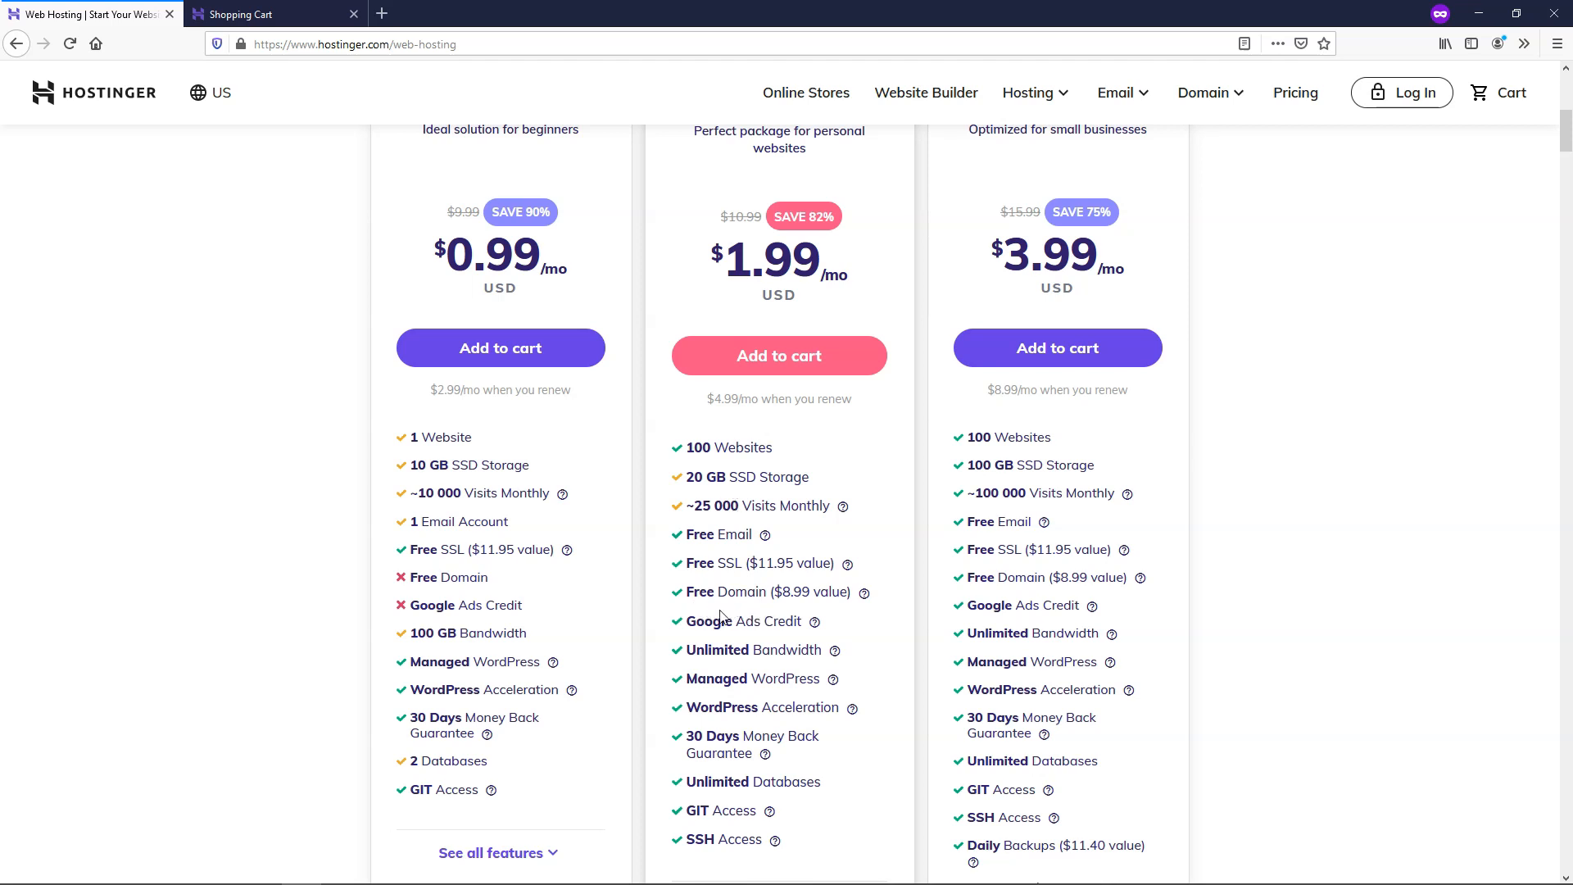
mouse_move(788, 714)
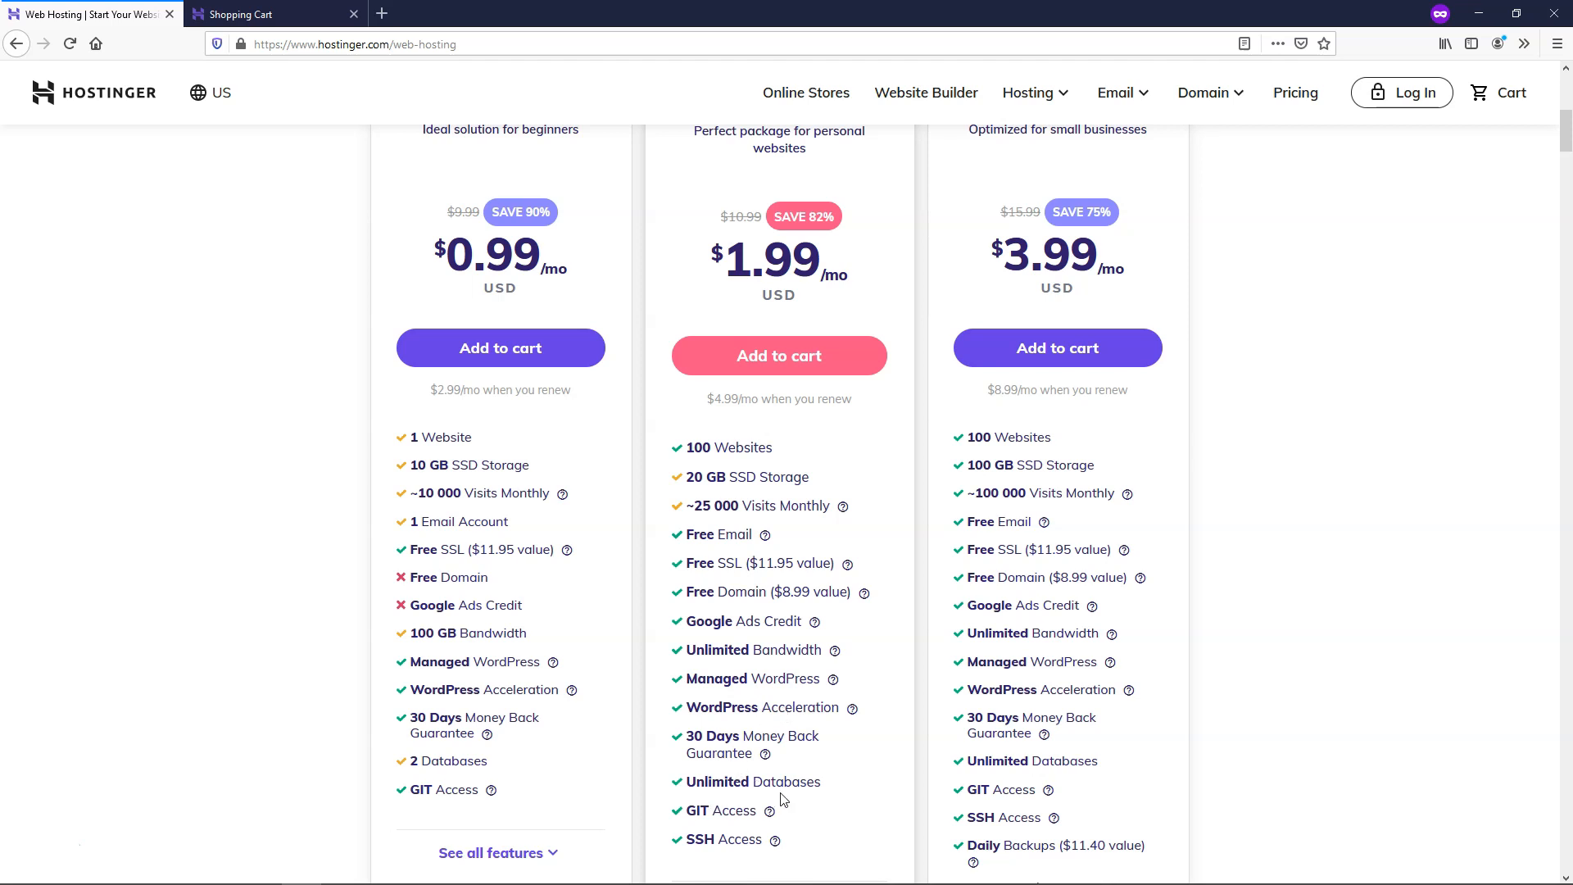
scroll("up", 3)
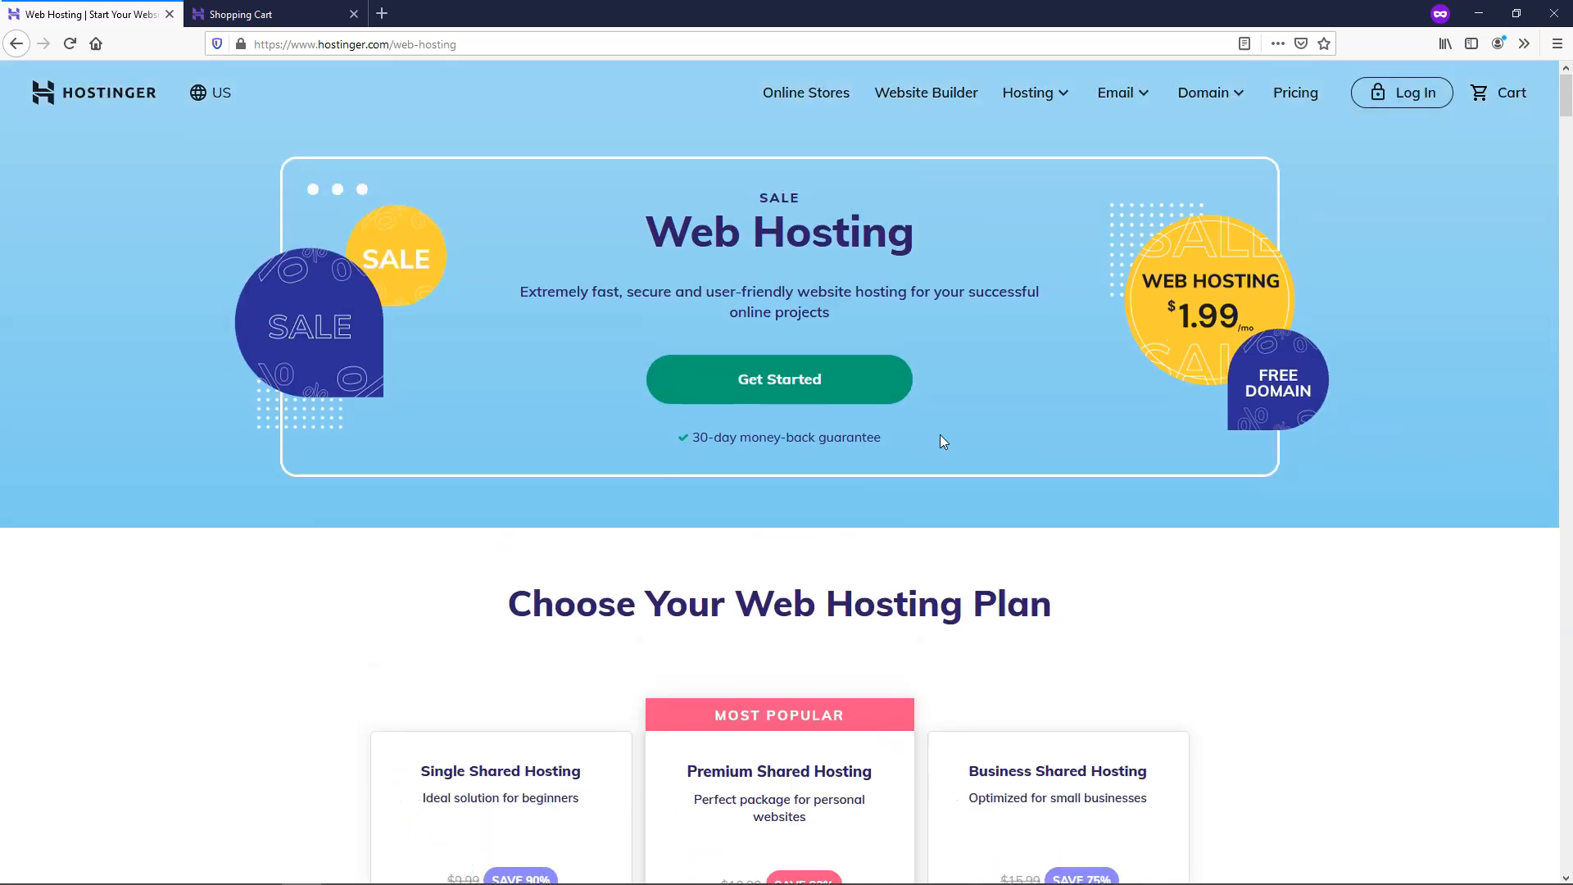
mouse_move(960, 417)
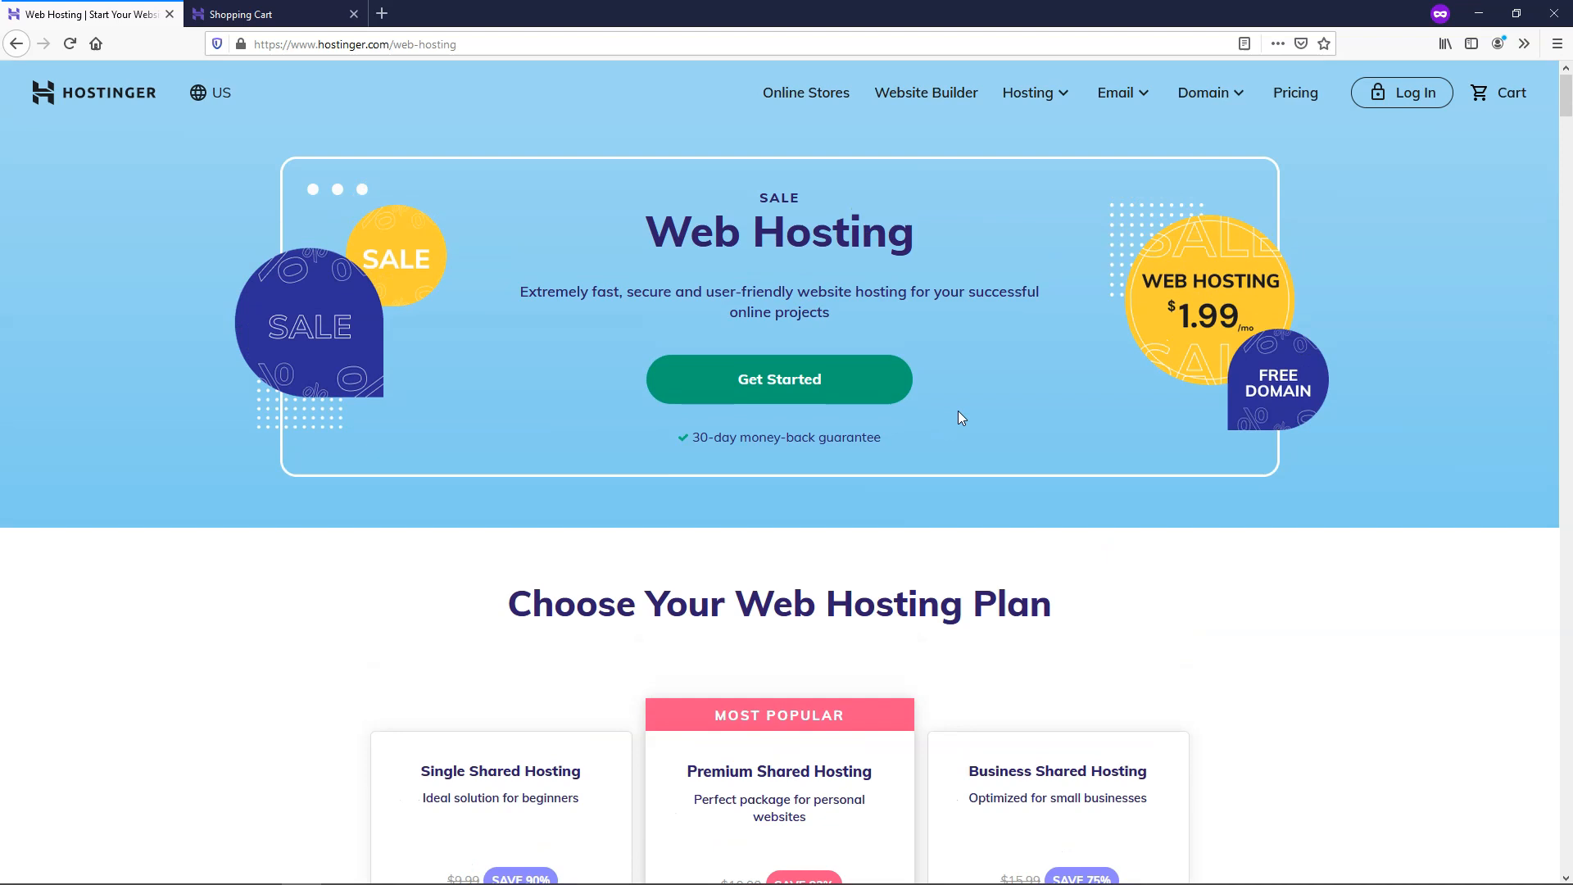
mouse_move(1031, 92)
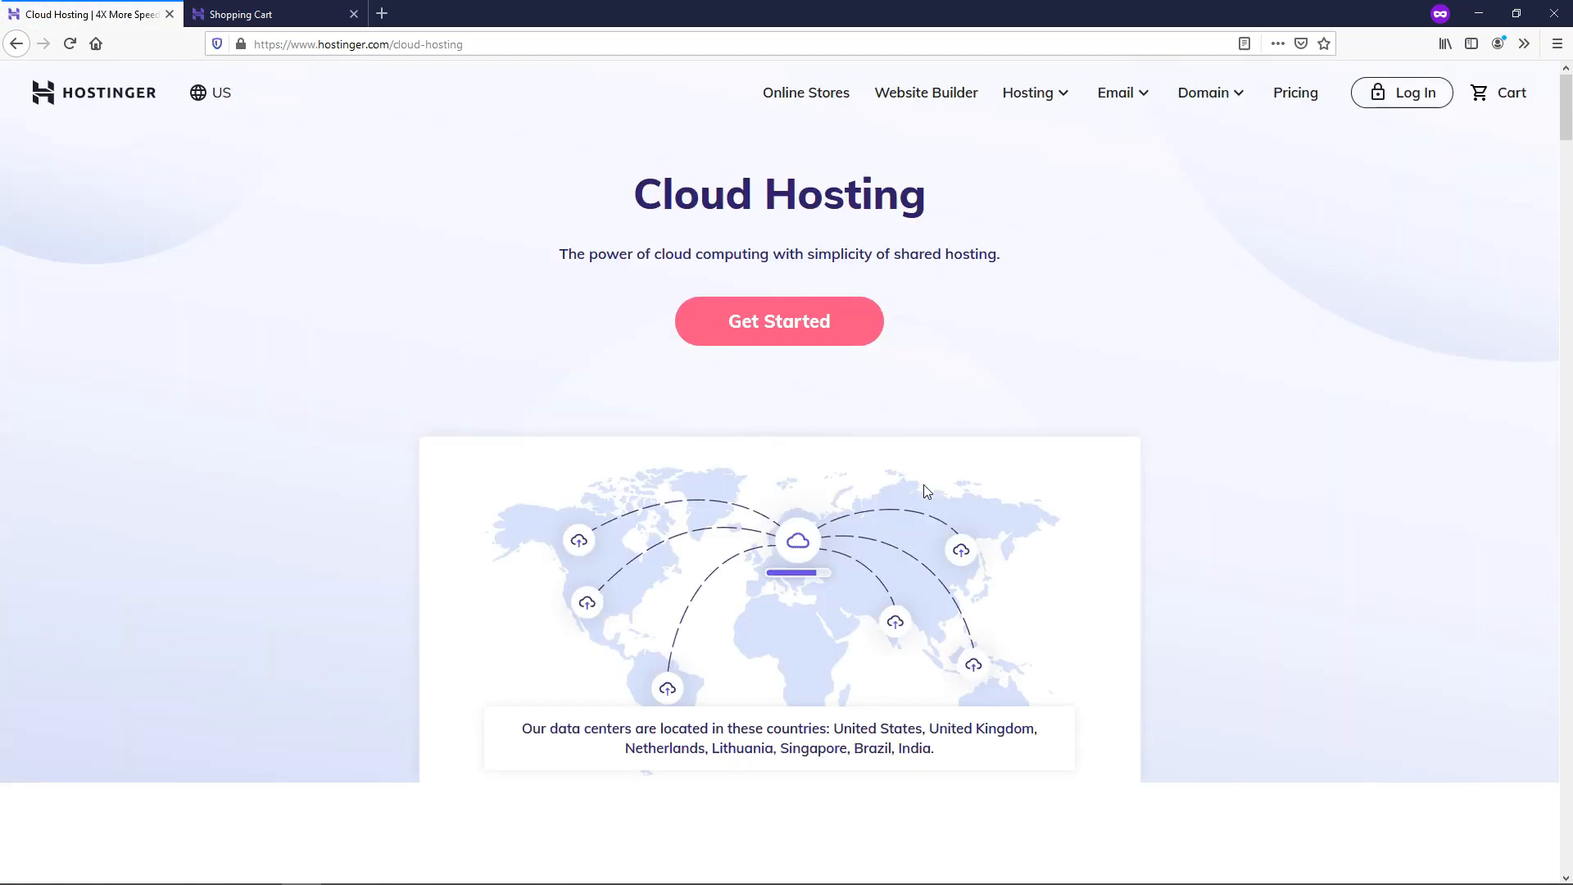
mouse_move(1097, 514)
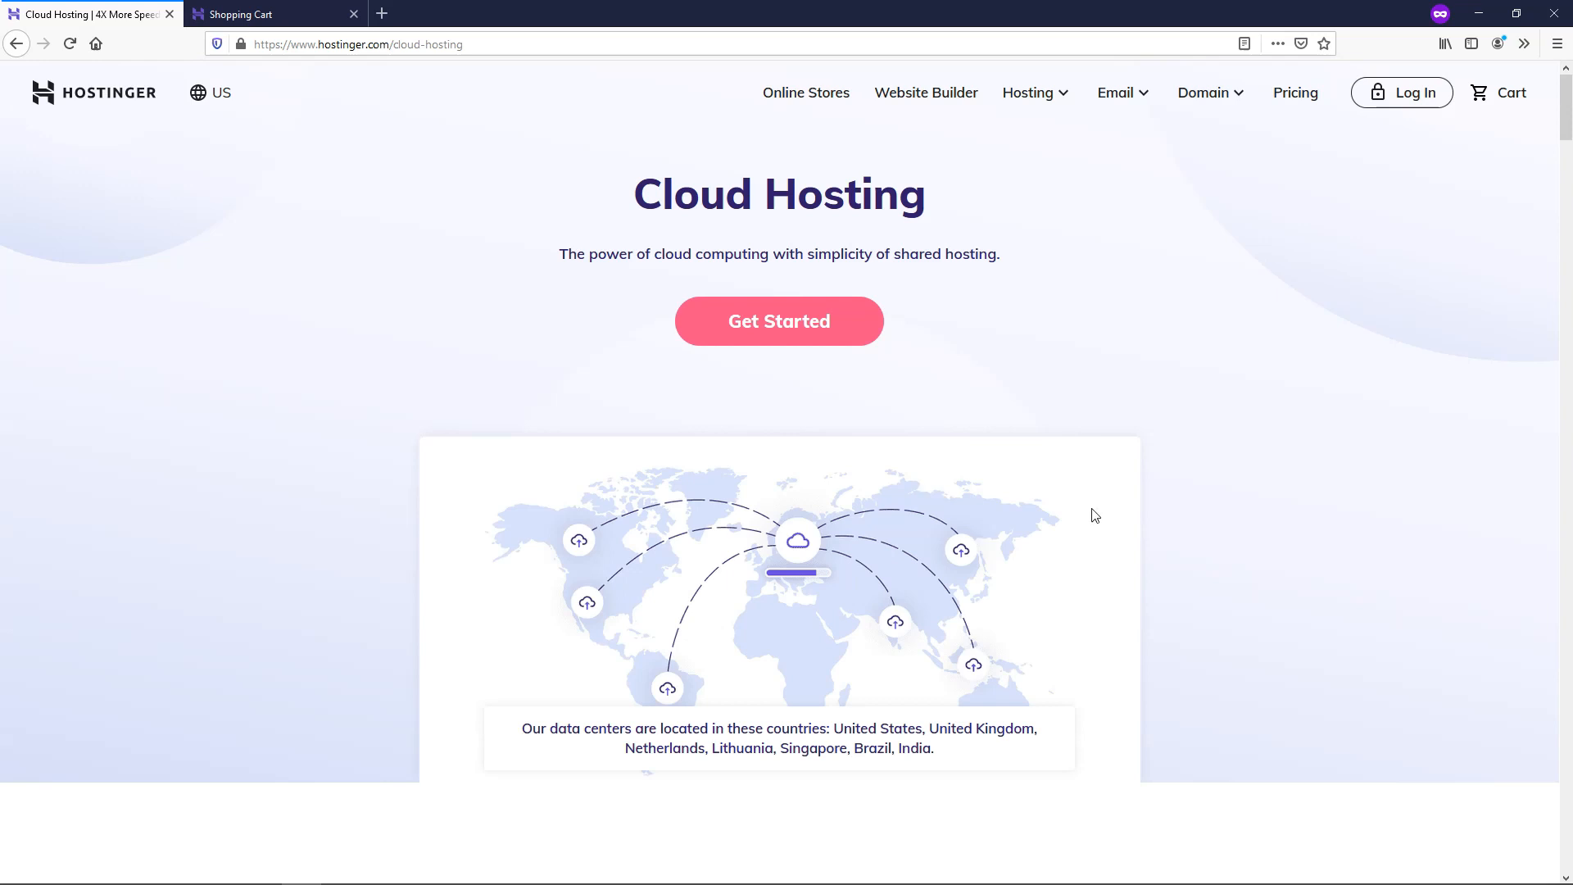
- Scroll through the Cloud Startup, Professional and Global plans at $9.99, $18.99 and $56.99
scroll("down", 3)
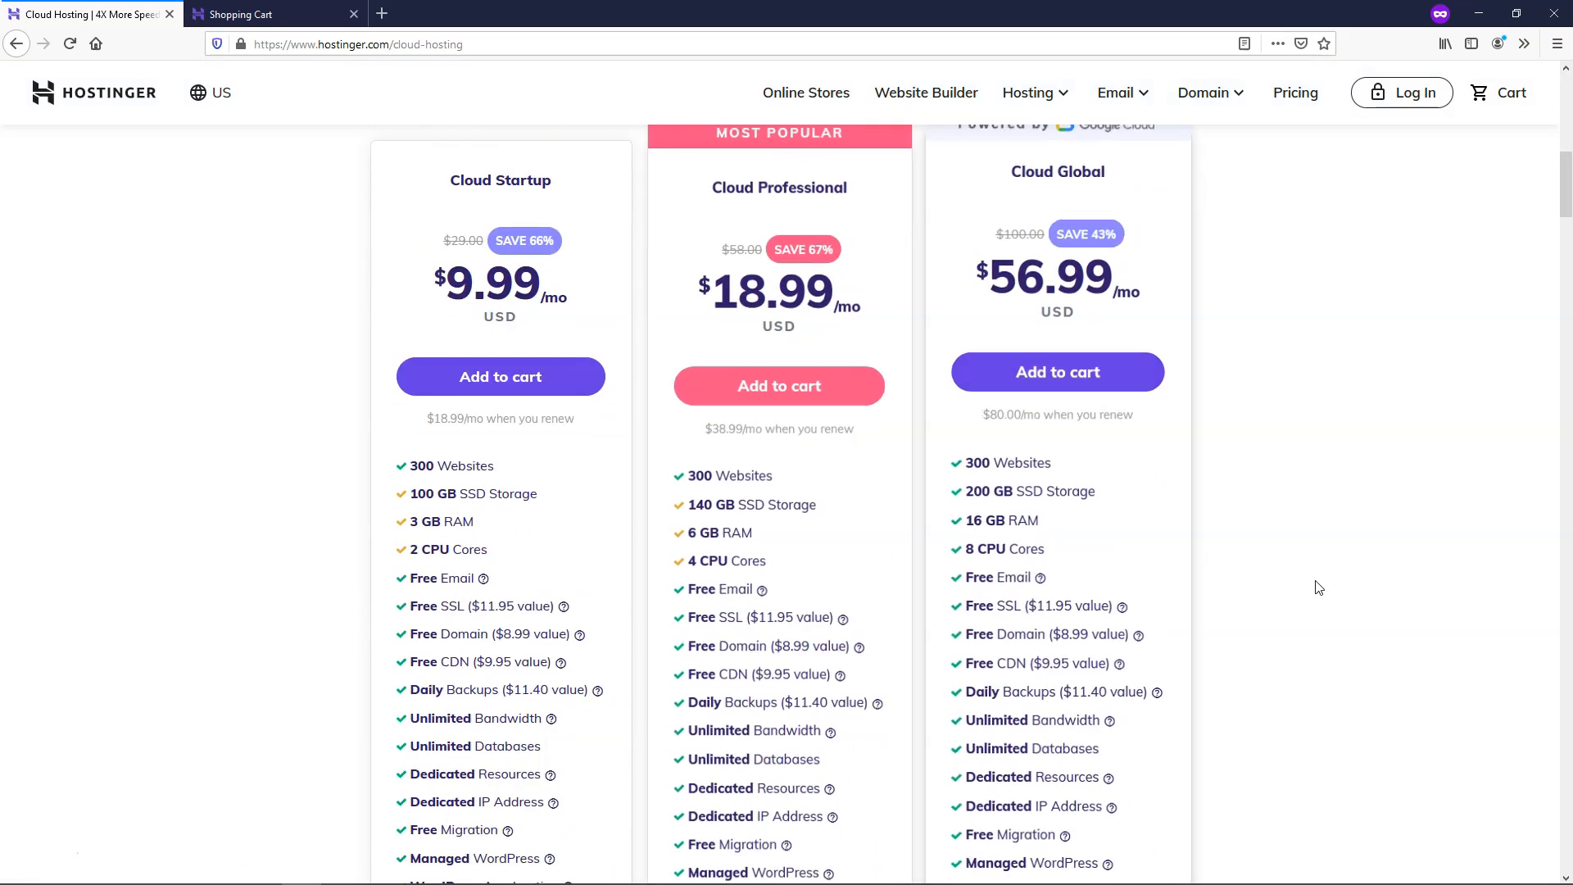
scroll("up", 3)
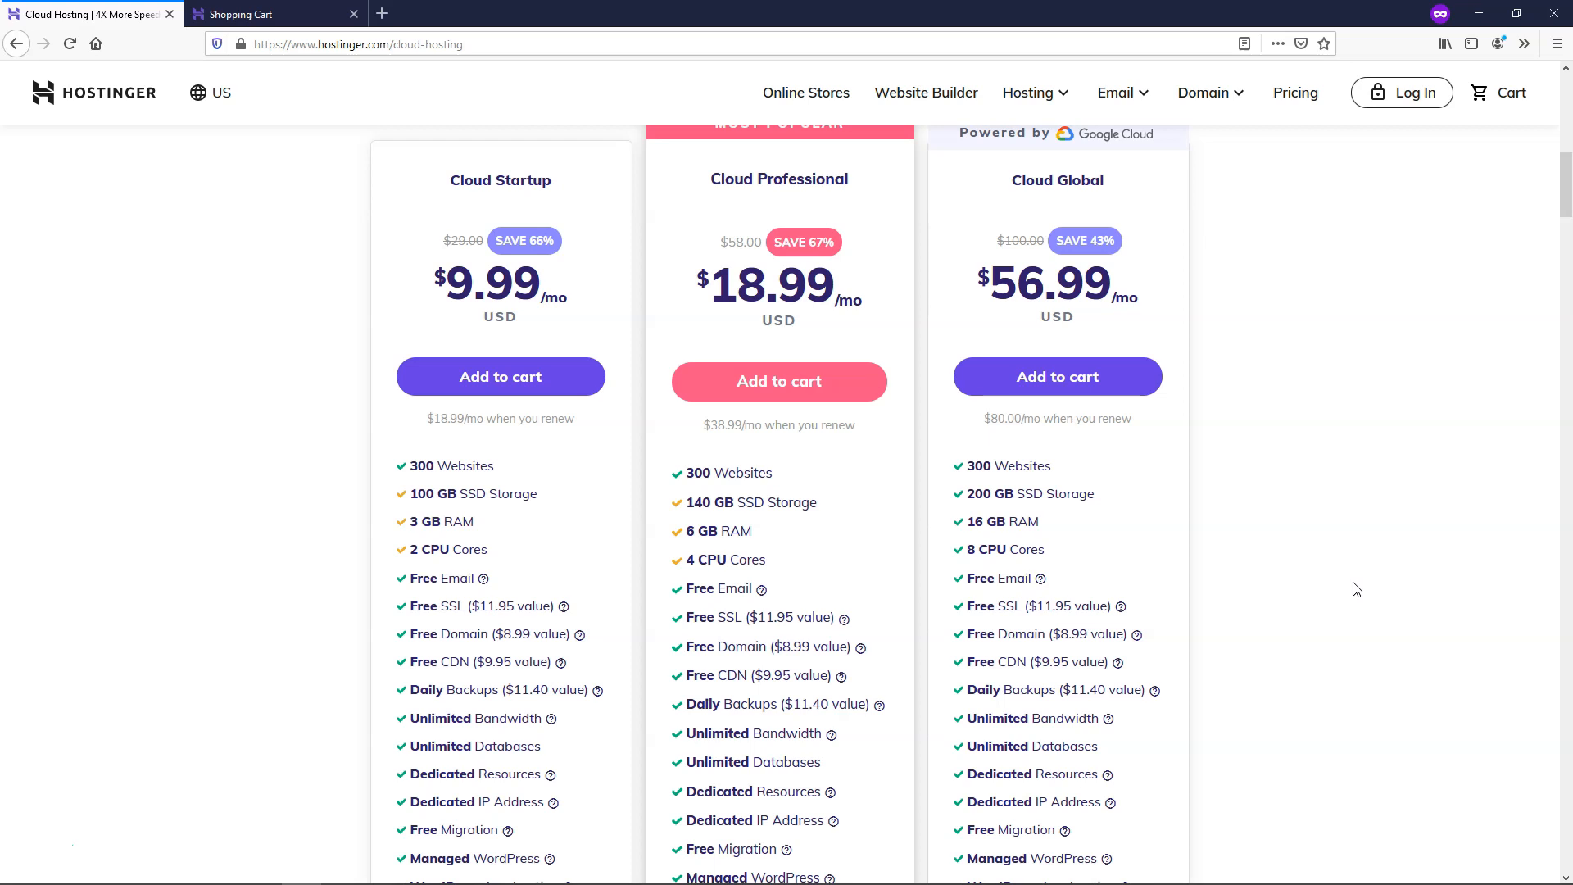
mouse_move(1360, 581)
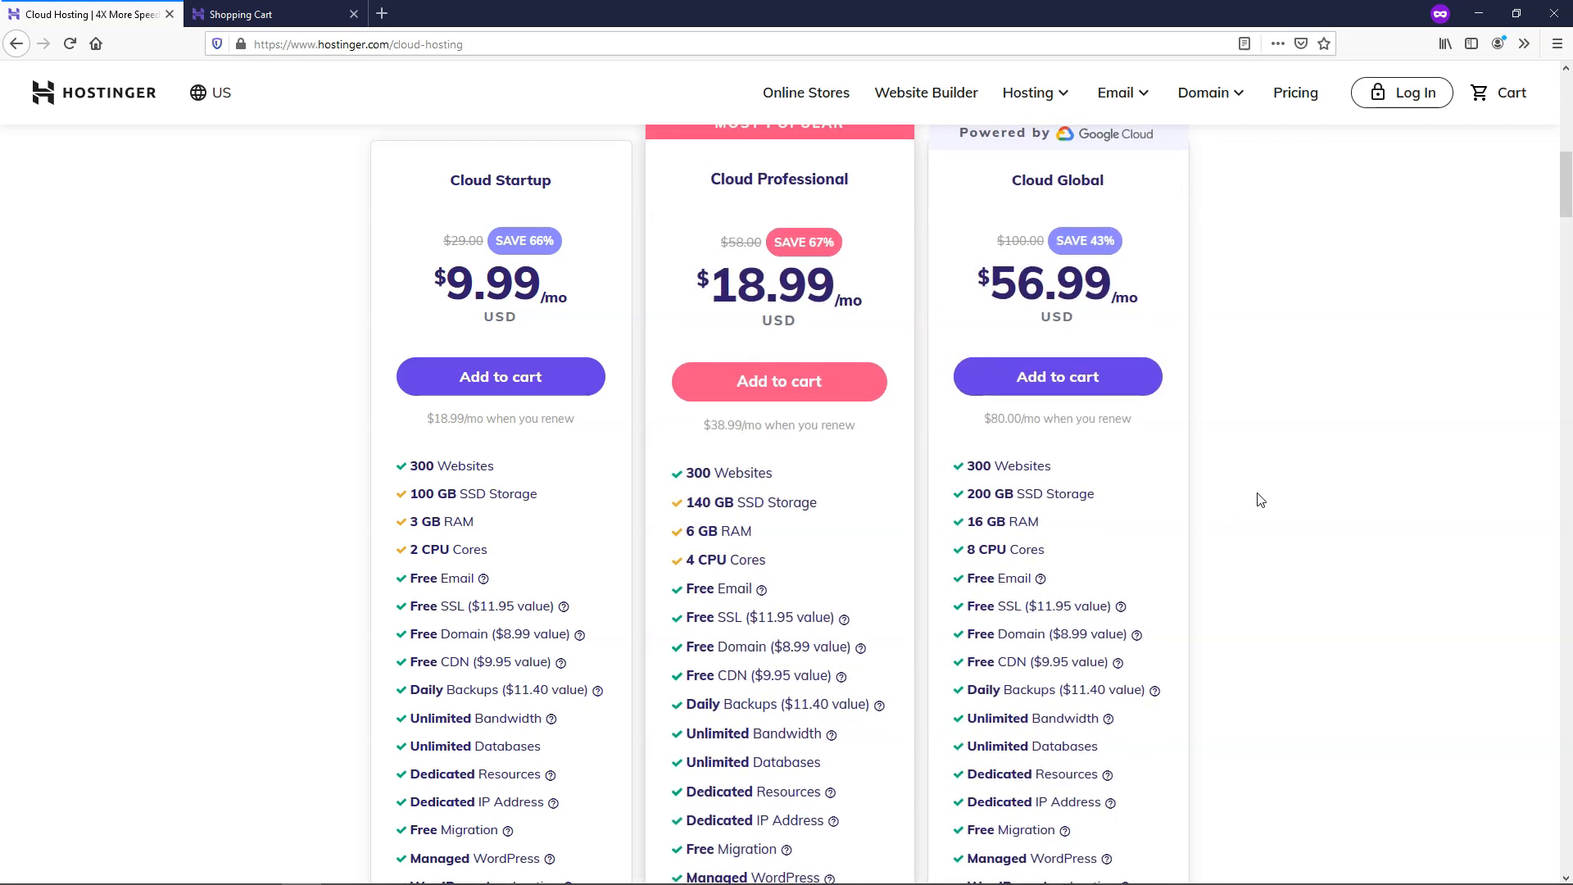
mouse_move(1324, 525)
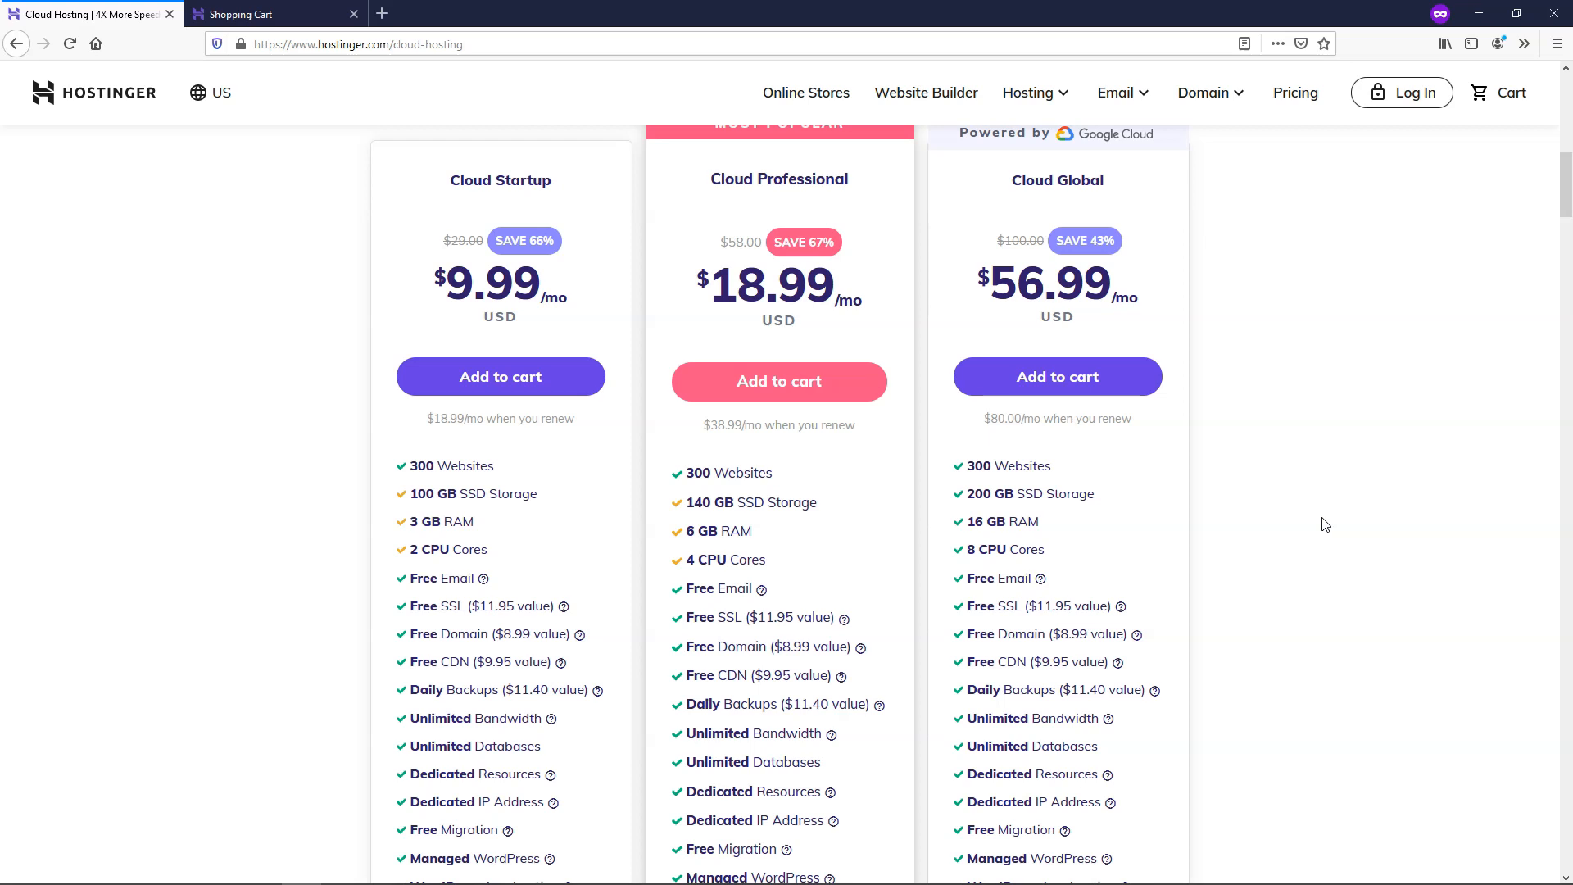
mouse_move(1323, 522)
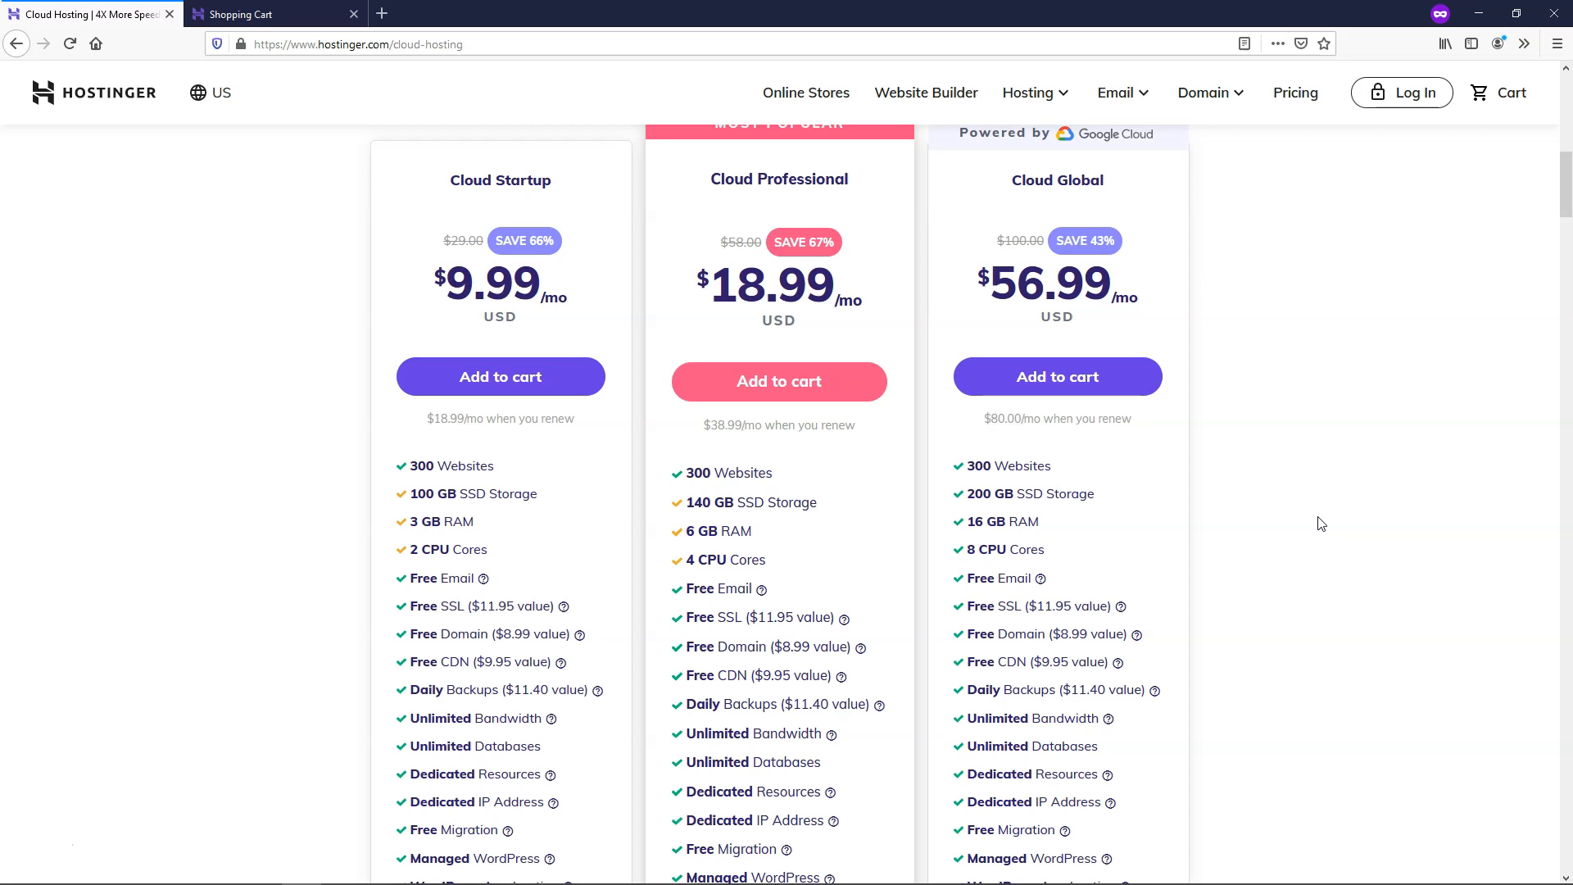
scroll("up", 3)
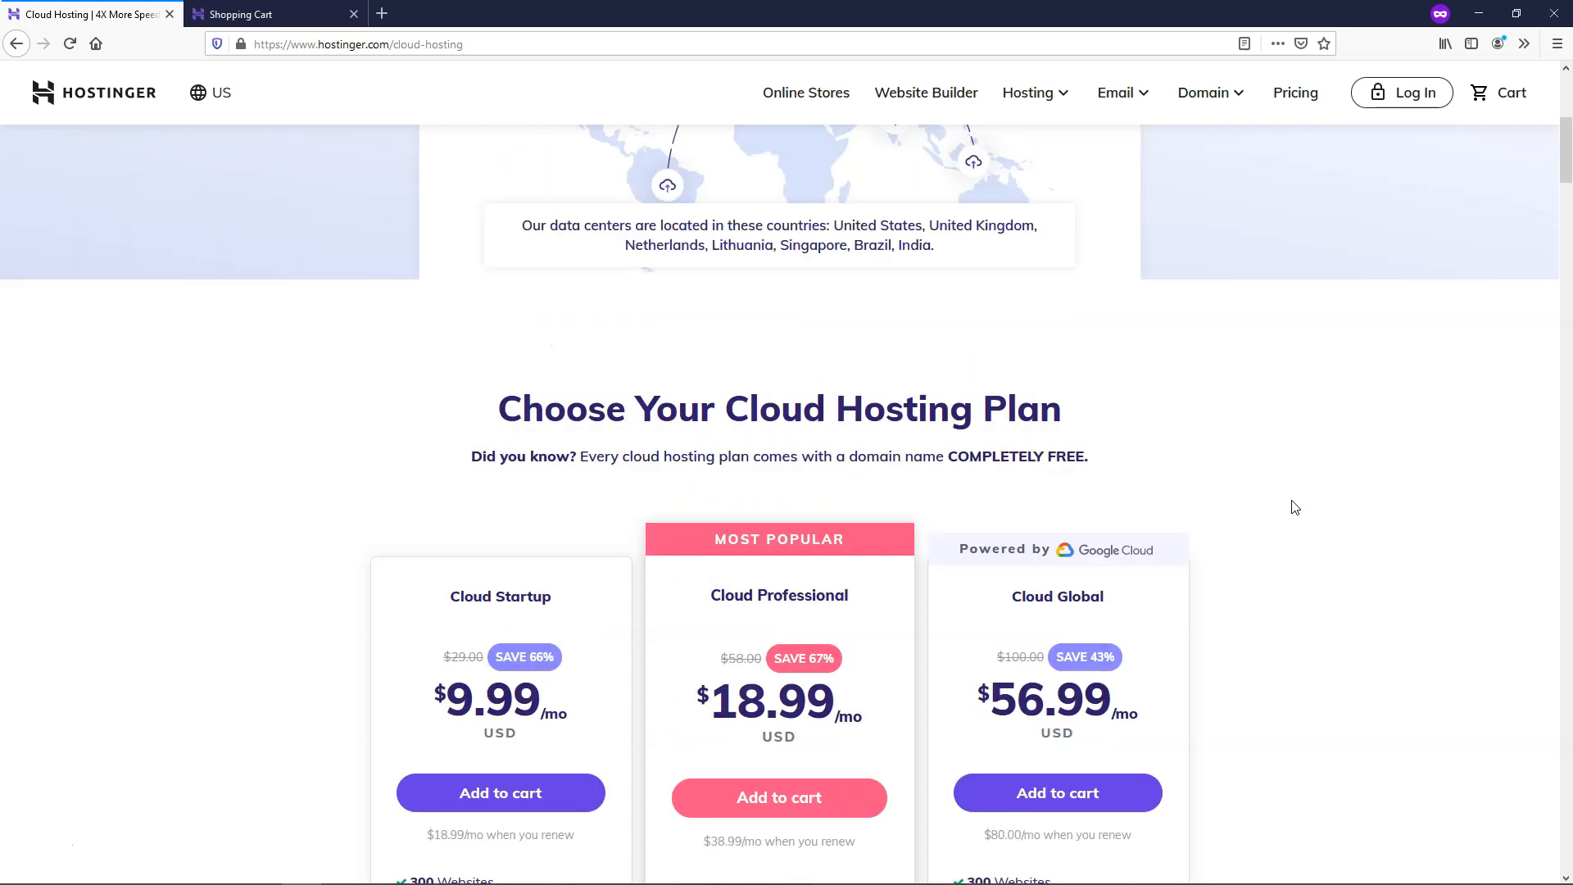
scroll("up", 3)
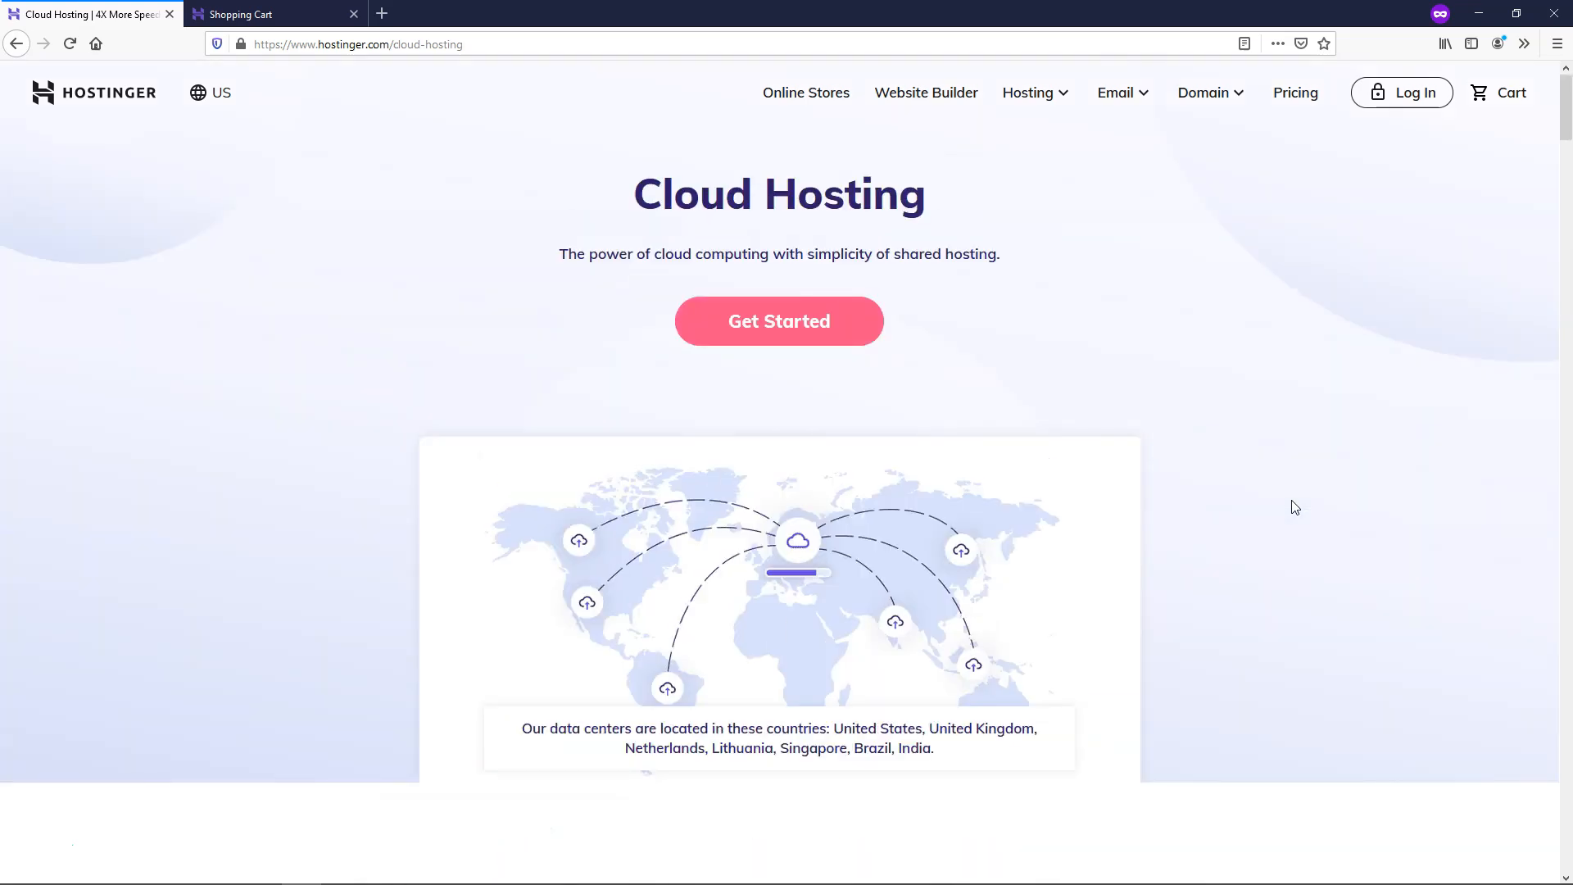